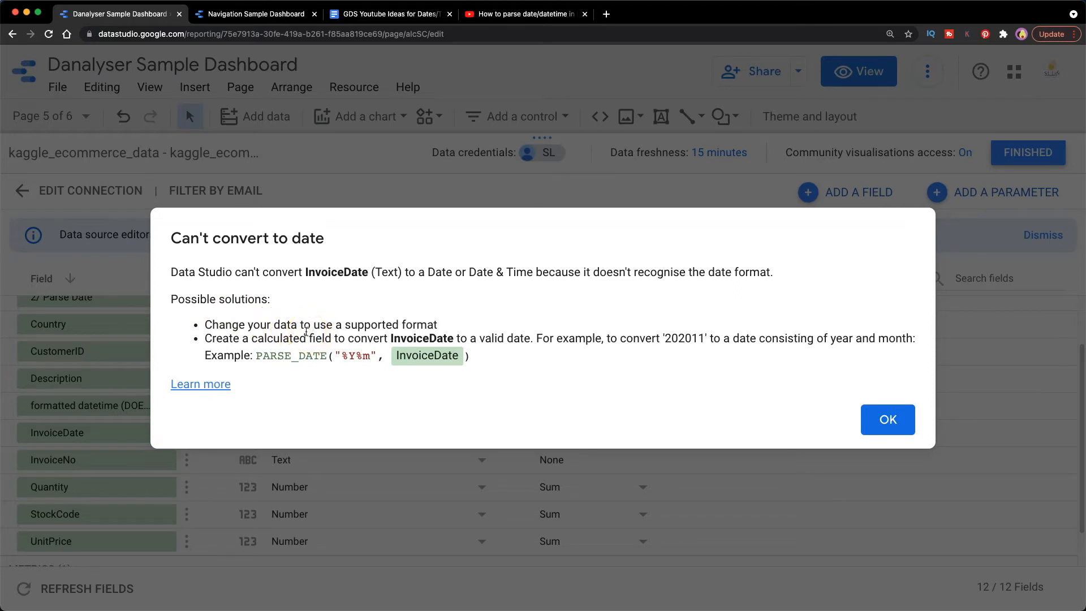
mouse_move(237, 326)
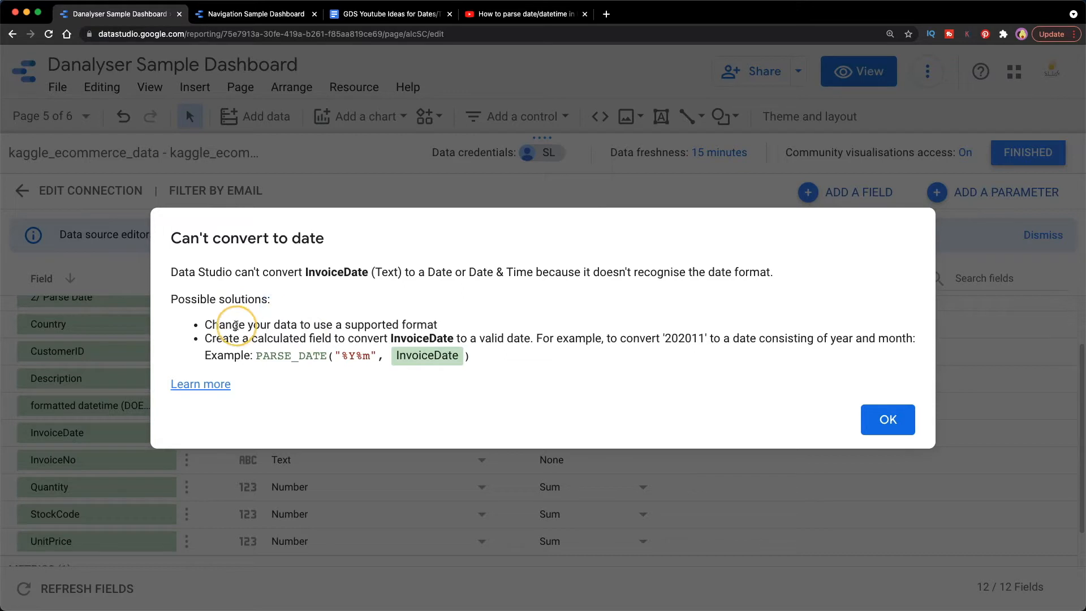
mouse_move(344, 322)
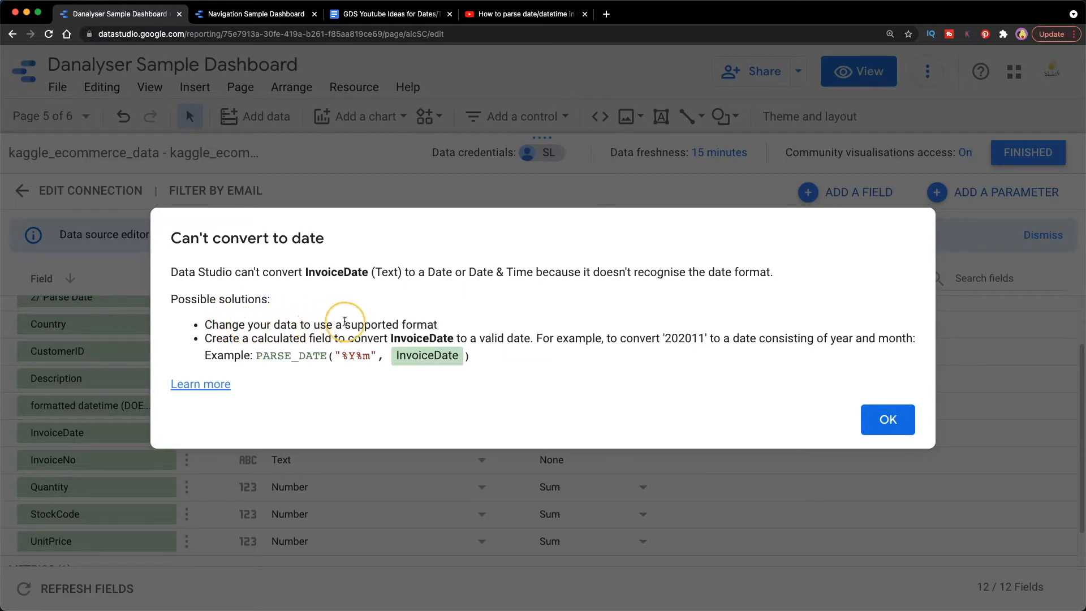
mouse_move(446, 327)
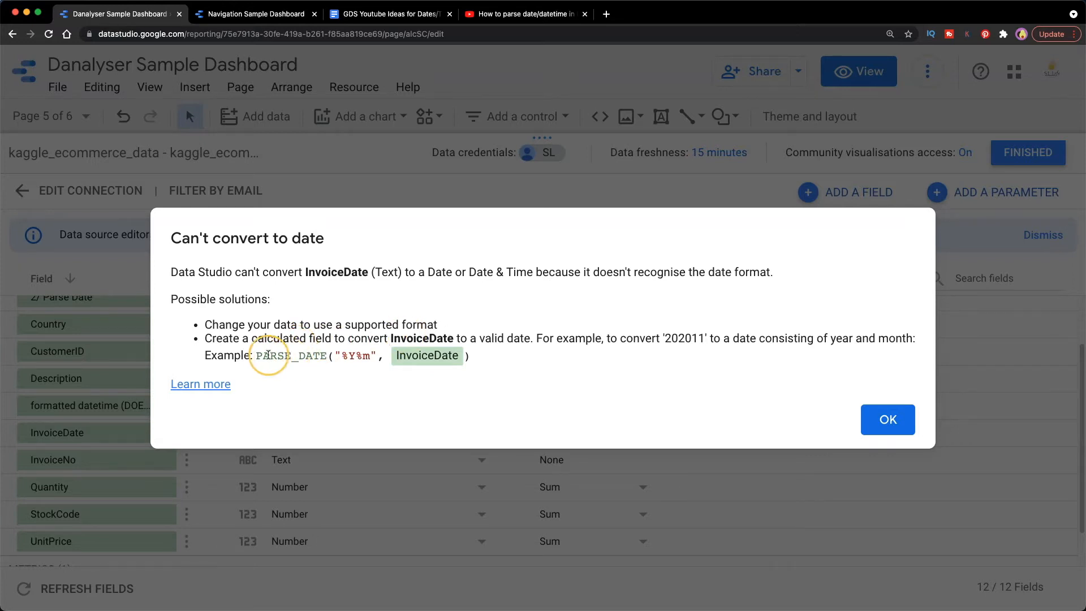
- Dismiss the can't-convert-to-date warning and return to the Parse Date report table
double_click(291, 355)
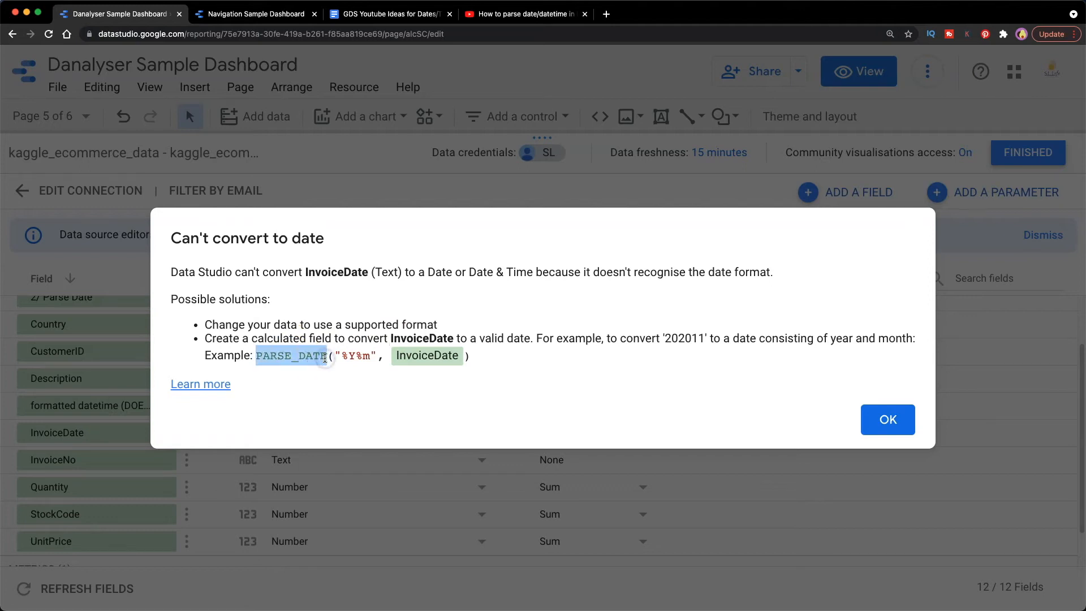
click(888, 420)
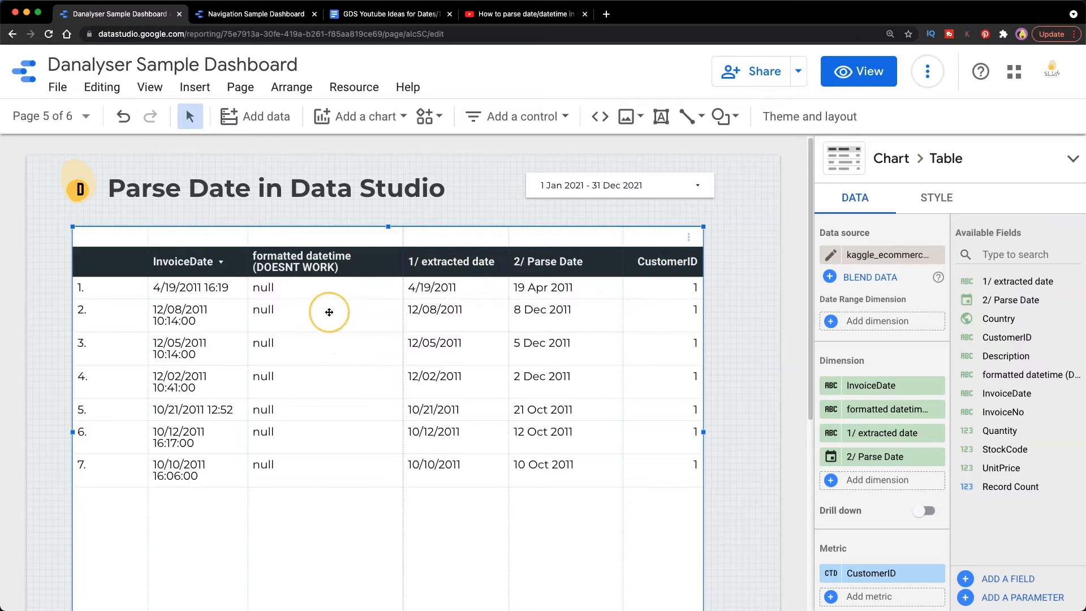
mouse_move(245, 234)
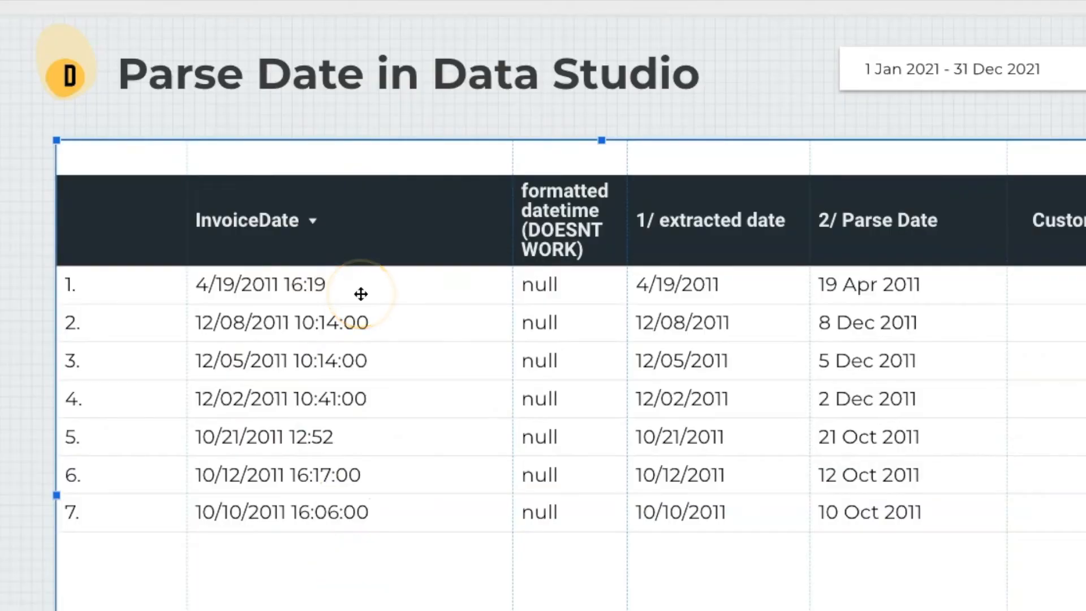
mouse_move(392, 322)
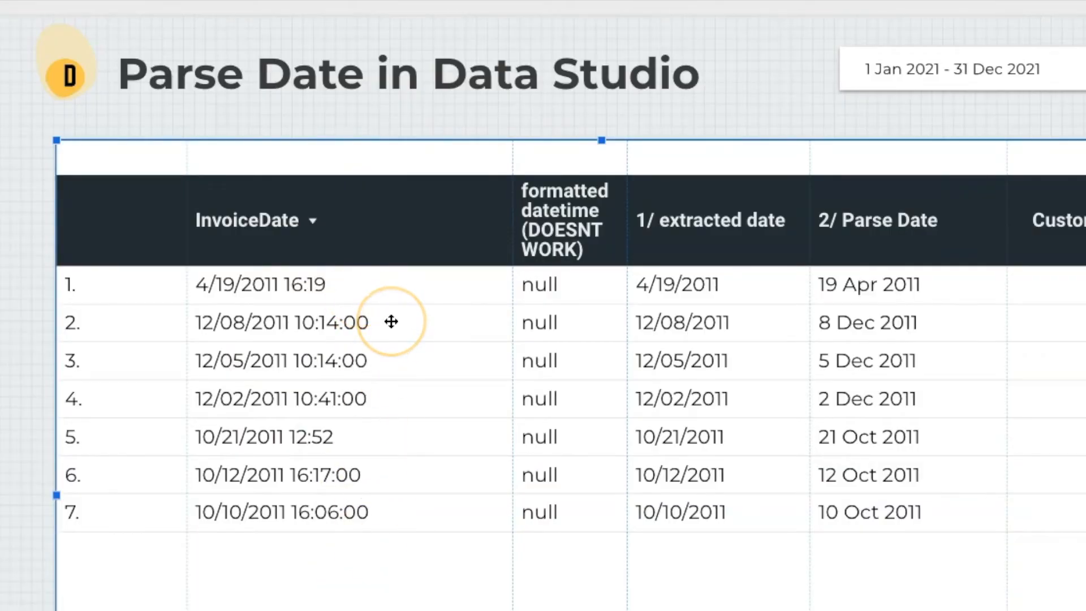
mouse_move(322, 295)
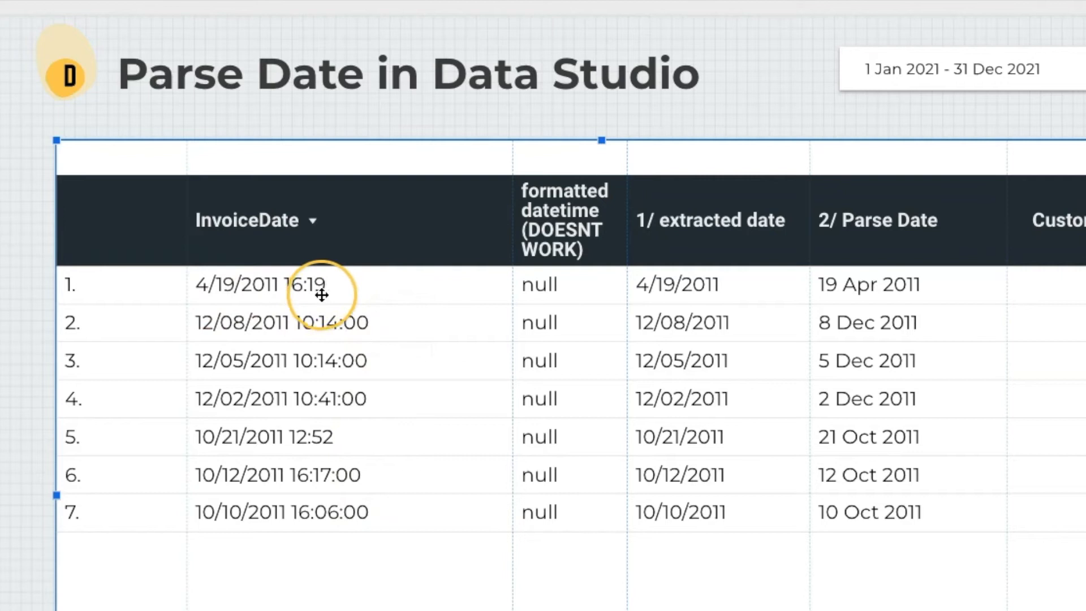
mouse_move(342, 317)
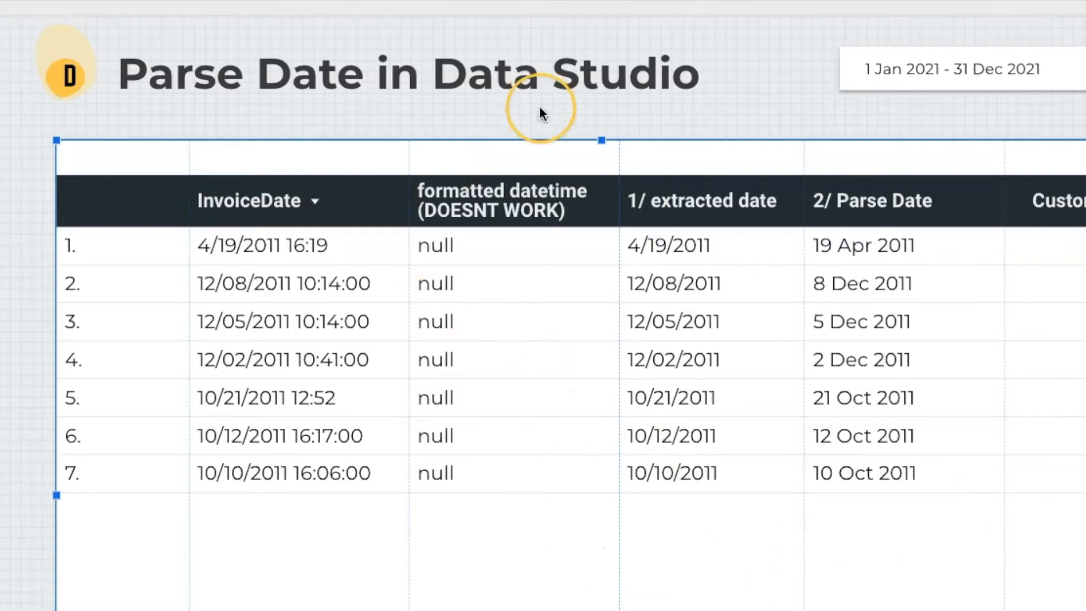
mouse_move(521, 118)
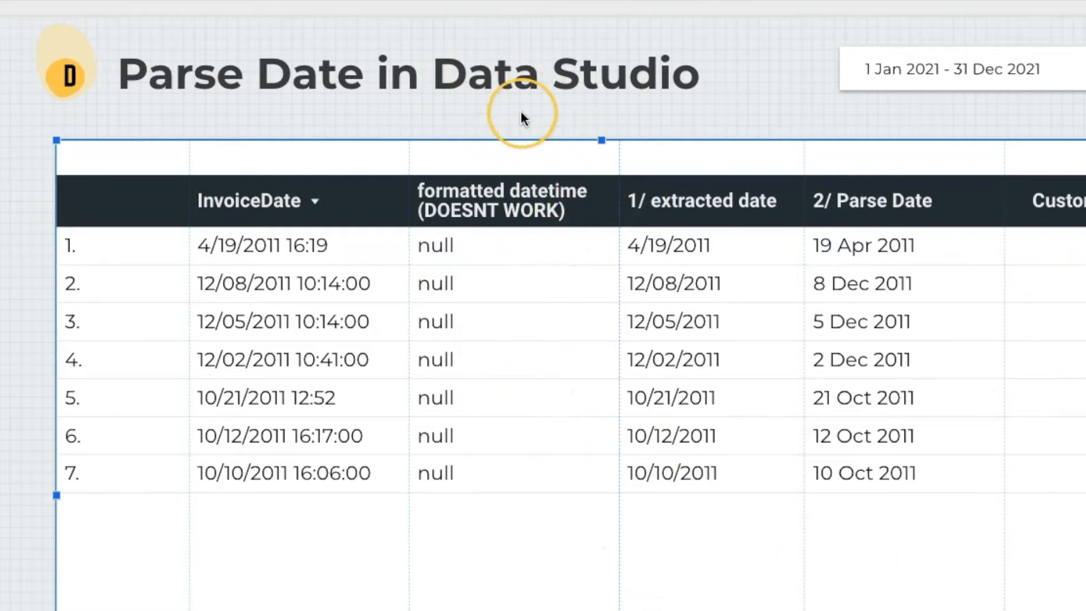
mouse_move(392, 326)
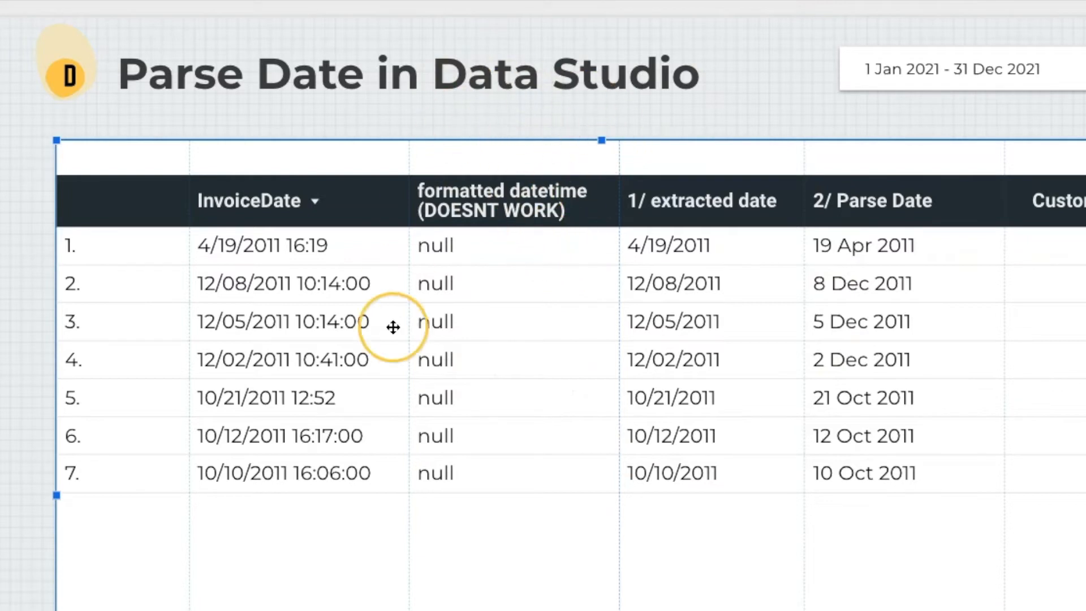
mouse_move(540, 511)
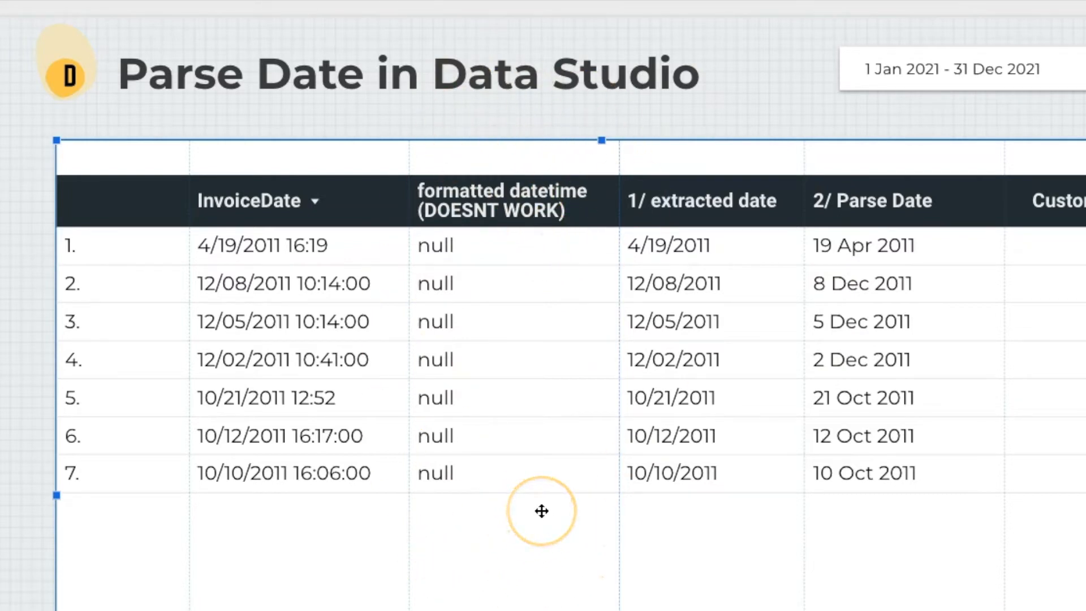
mouse_move(562, 484)
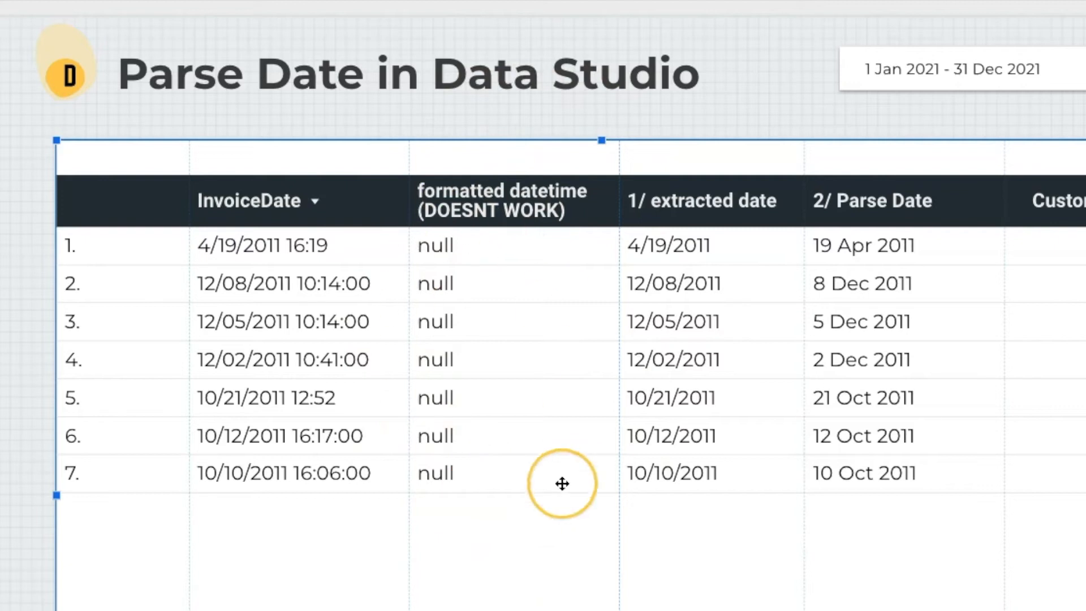
mouse_move(352, 576)
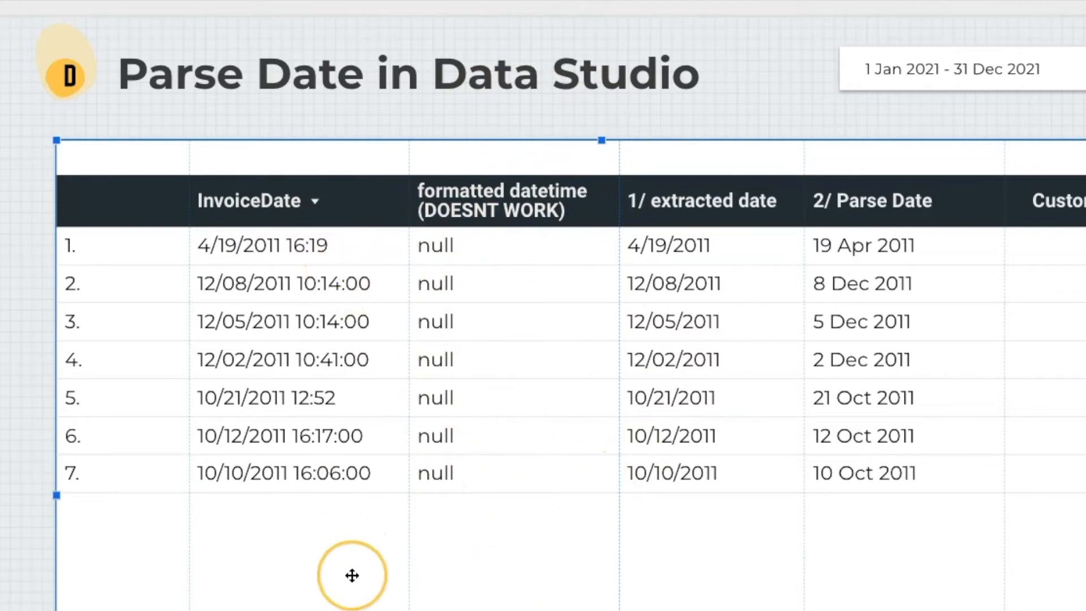
mouse_move(798, 187)
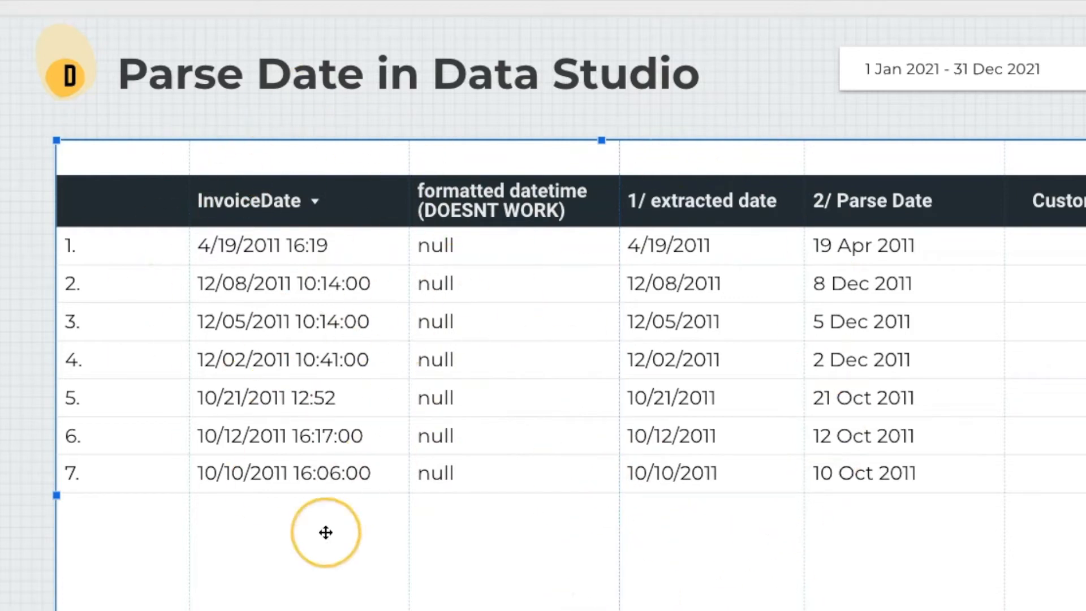
mouse_move(826, 210)
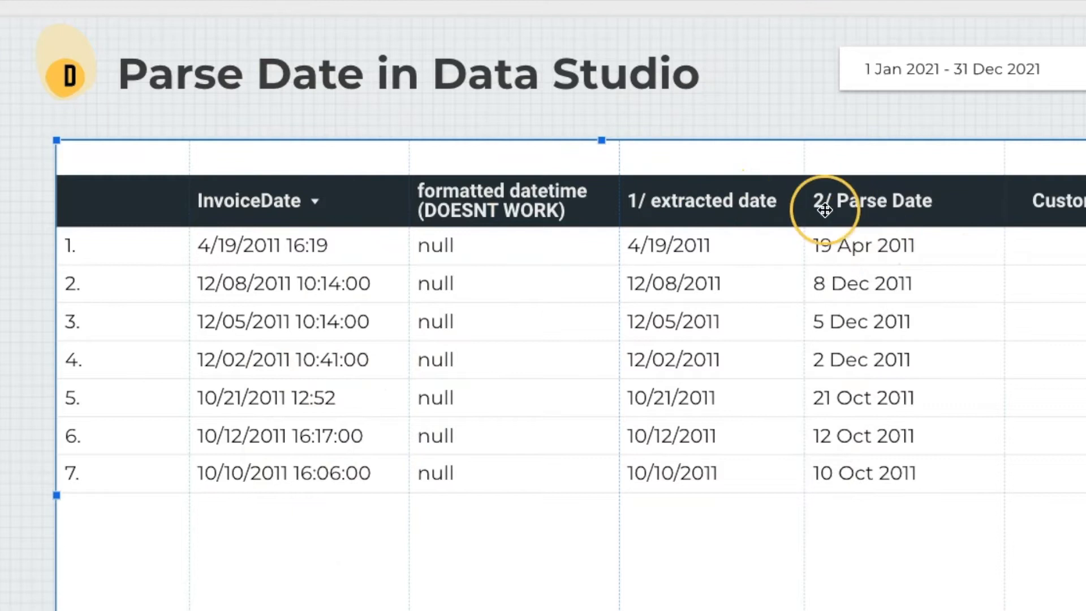
mouse_move(1016, 462)
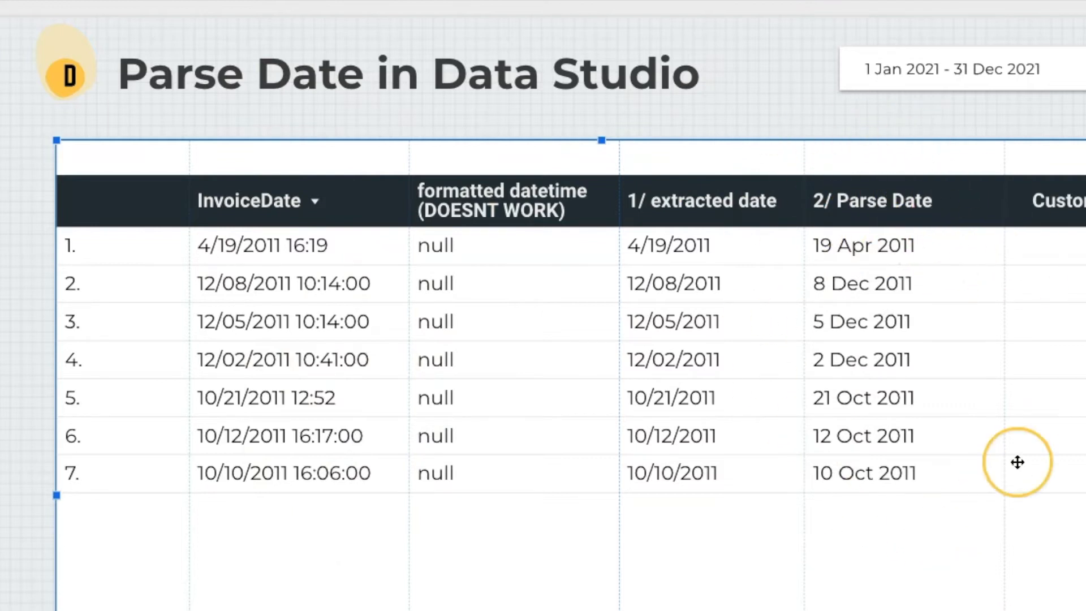
mouse_move(976, 343)
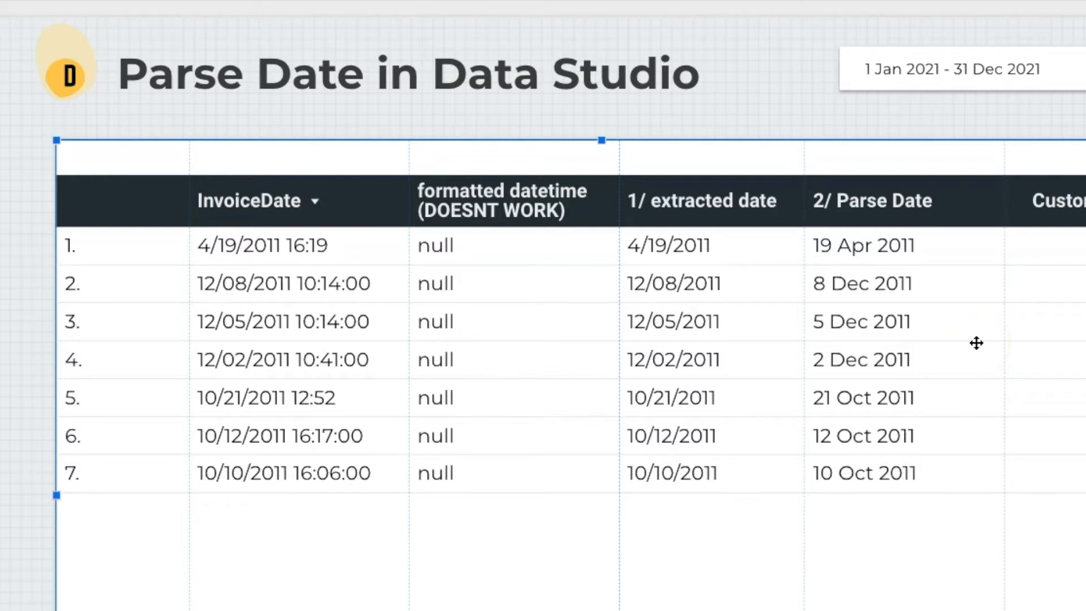
click(703, 201)
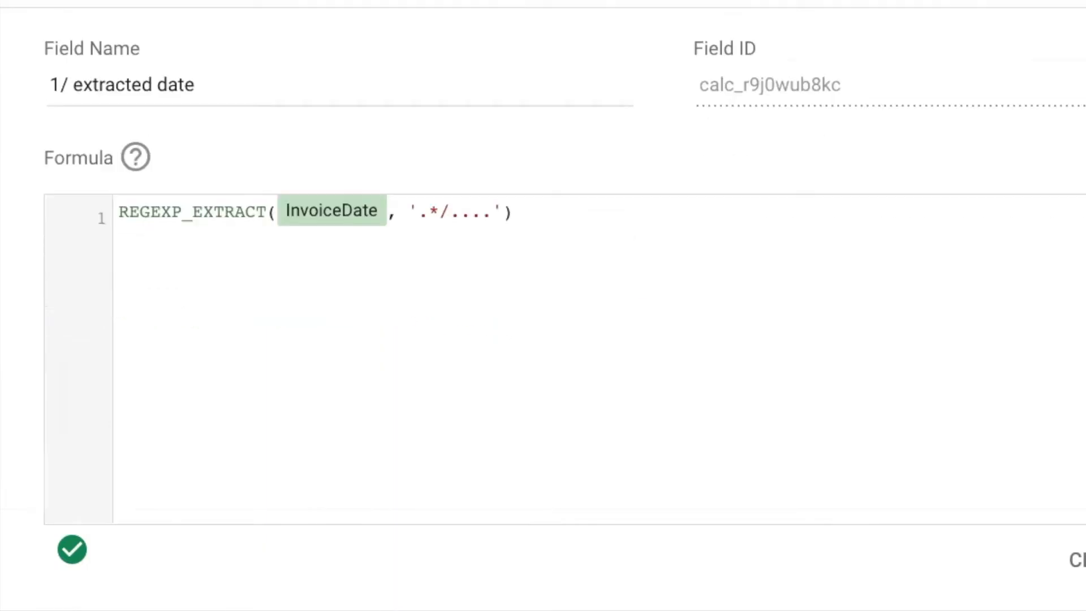
click(119, 212)
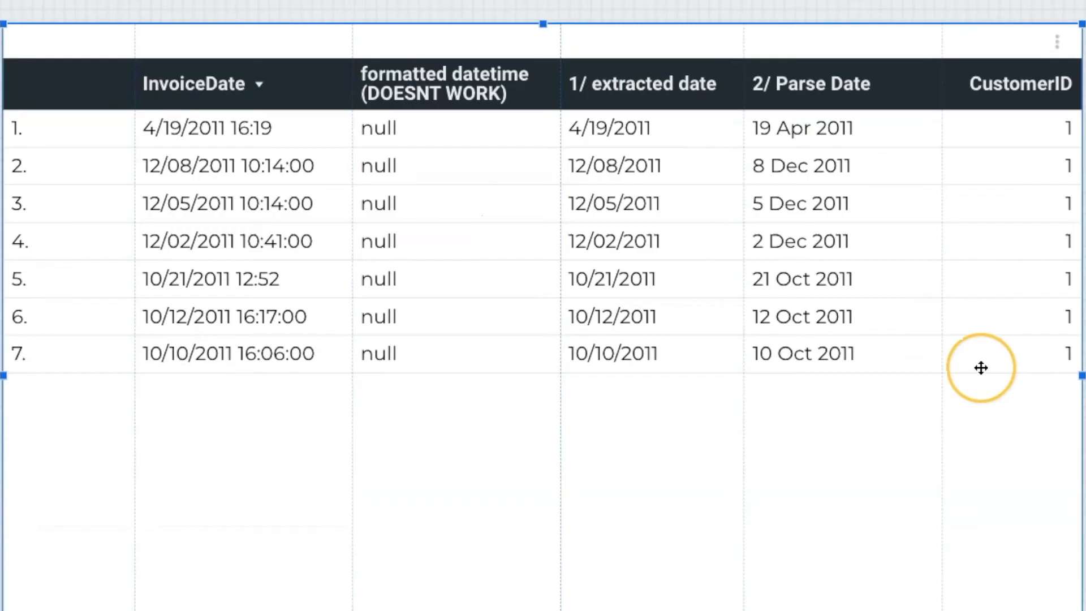
mouse_move(541, 278)
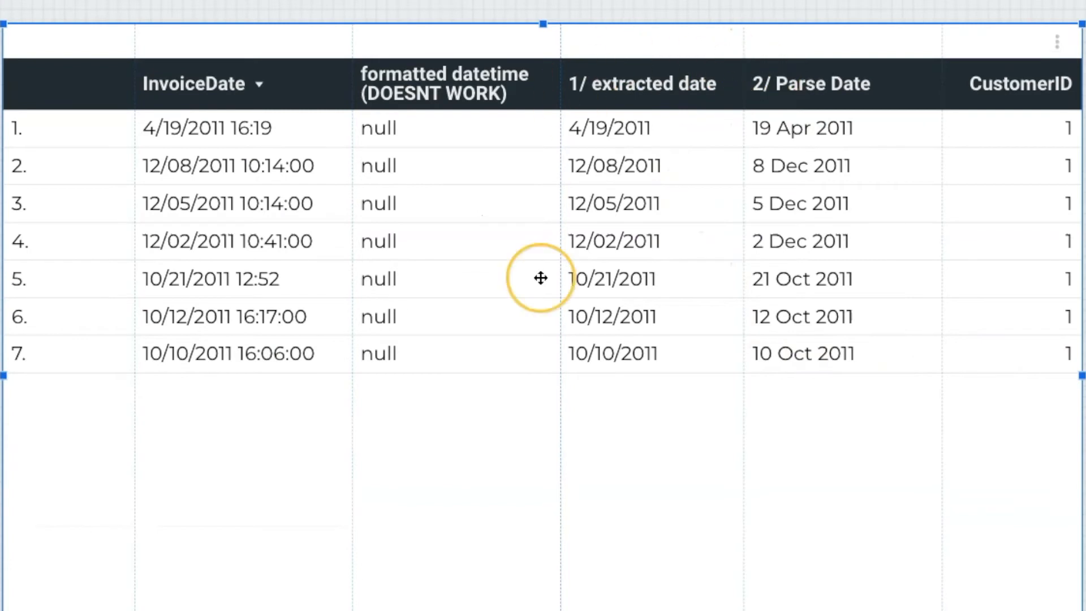
mouse_move(748, 99)
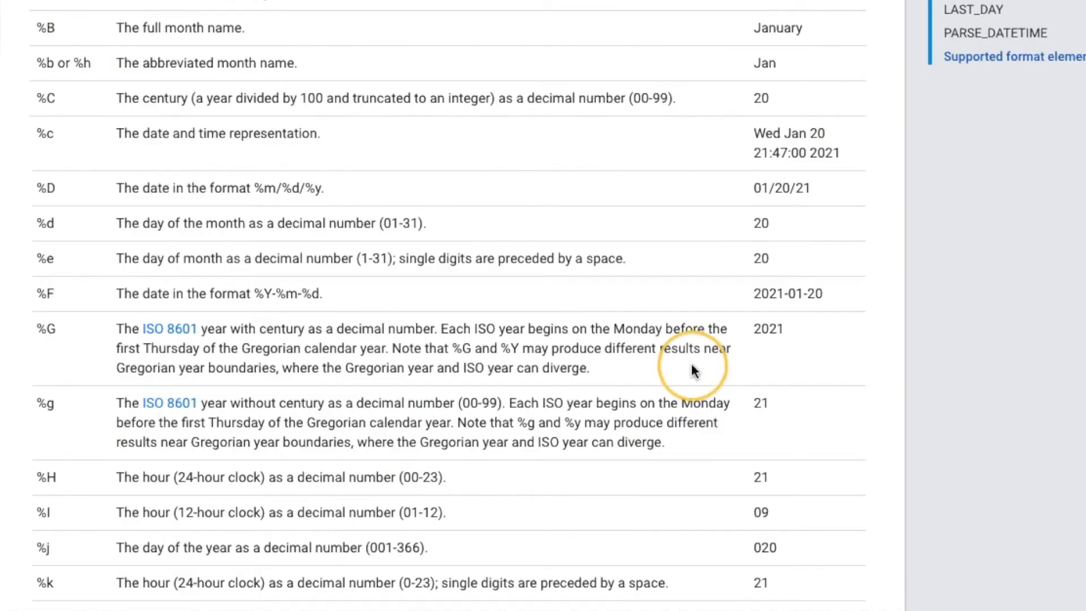
mouse_move(899, 368)
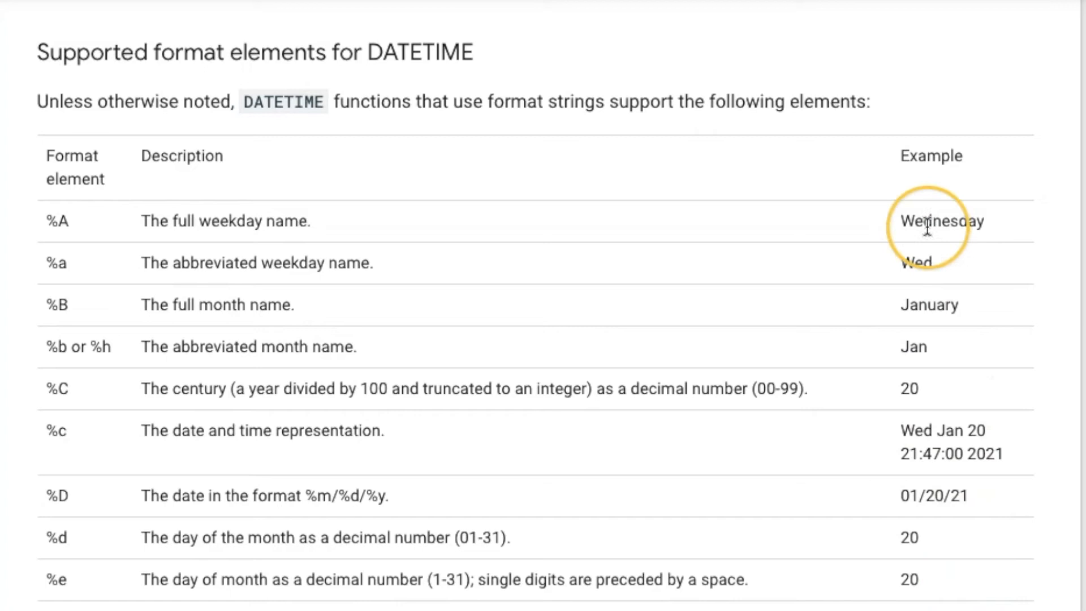
- Scroll the Datetime functions page down to the 'Supported format elements for DATETIME' table
scroll(down, 3)
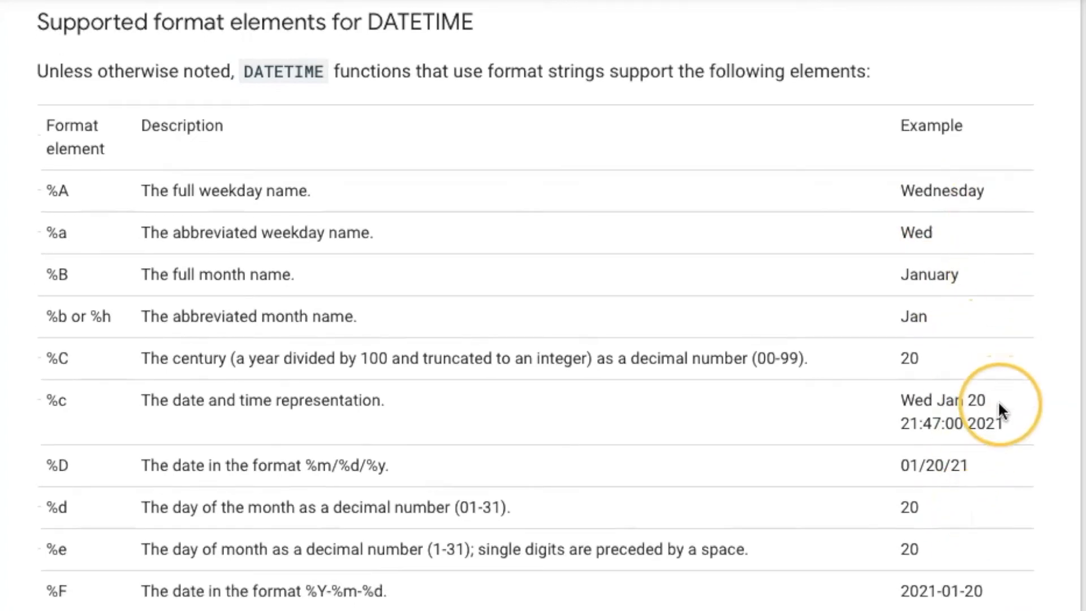
scroll(down, 3)
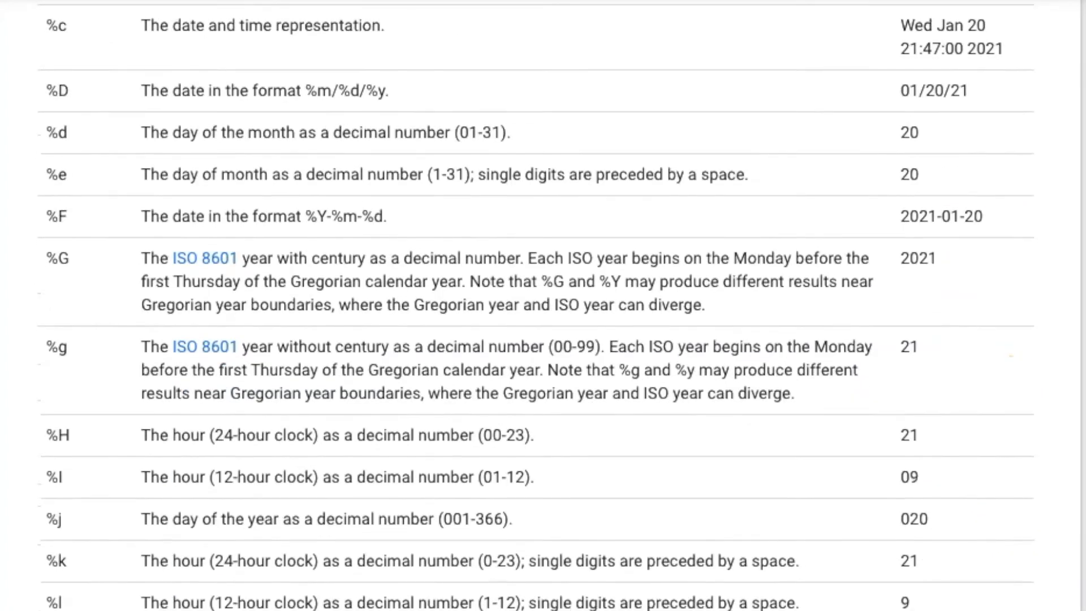
scroll(down, 3)
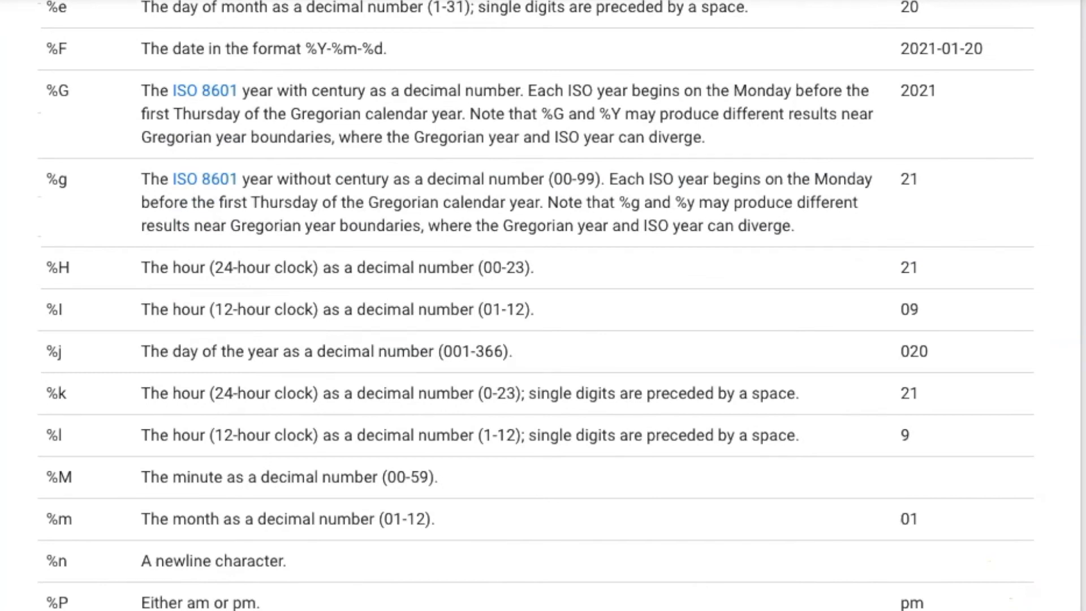
scroll(down, 3)
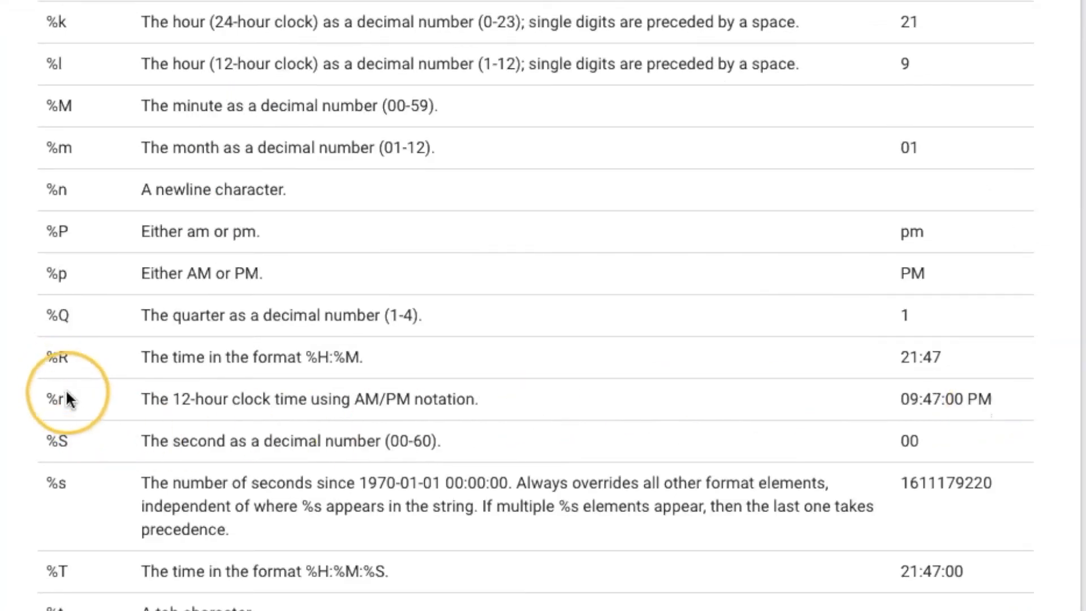
scroll(down, 3)
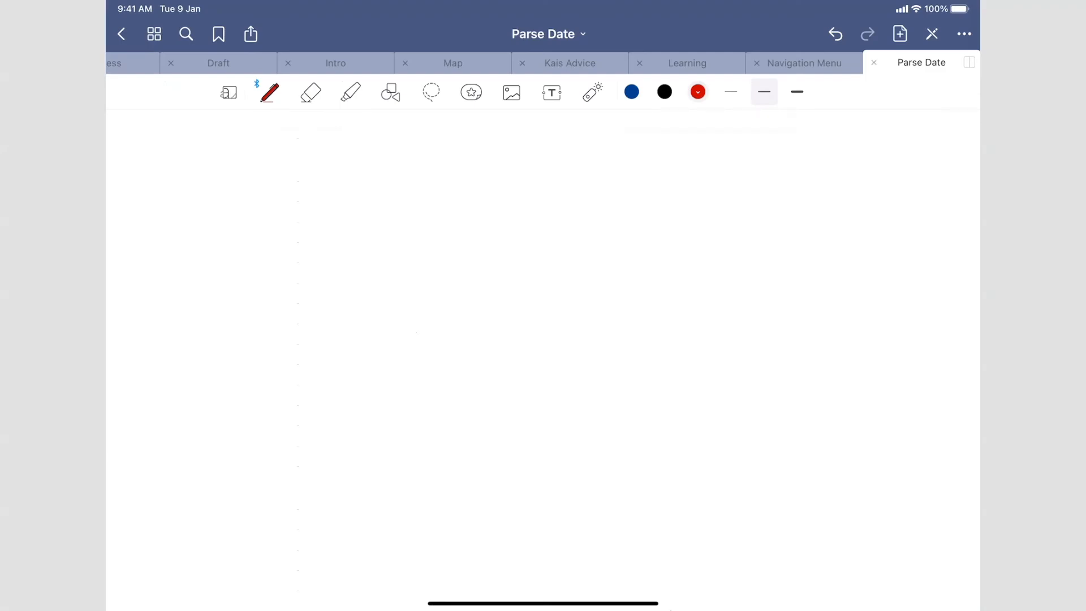
- Handwrite the sample date 4/19/2011 in red on the Parse Date note page
drag(321, 139, 340, 158)
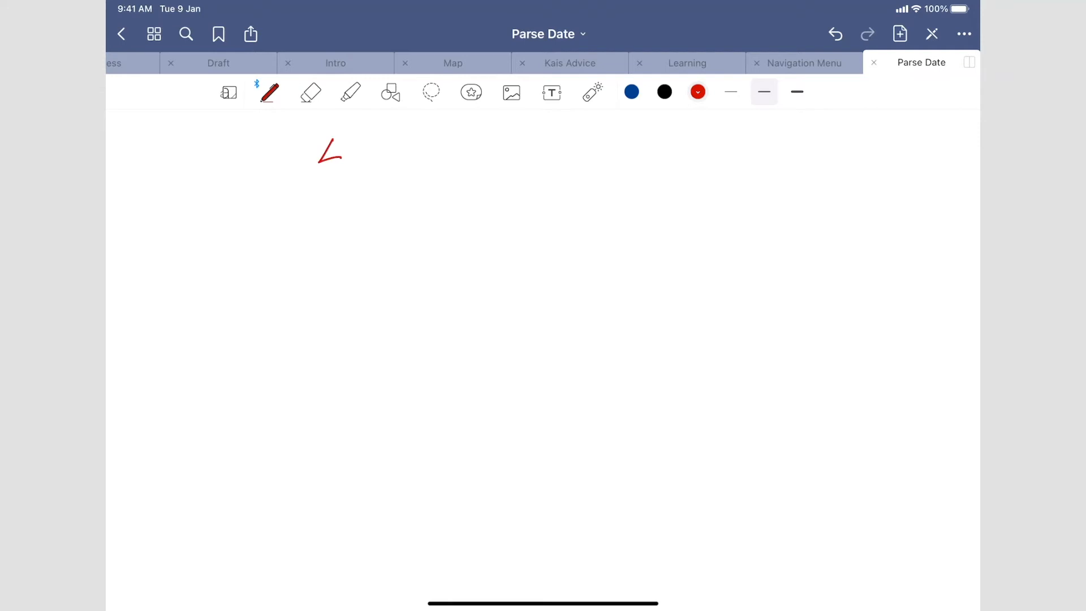
drag(322, 138, 388, 176)
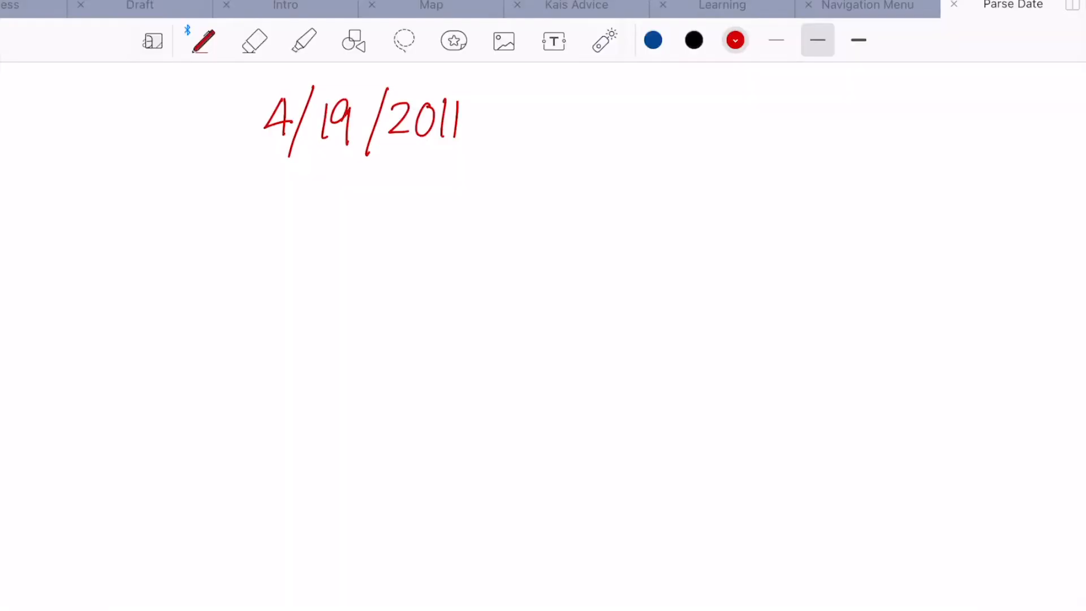
click(652, 39)
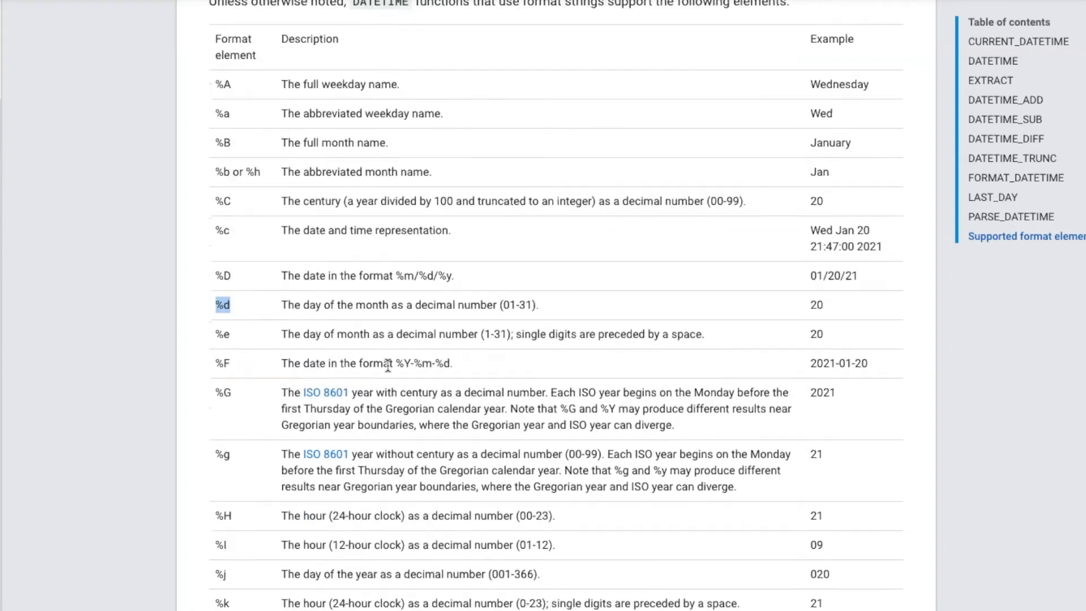
- Highlight 'month' in the %m row, the year-with-century description and the 2021 example in the %Y row
scroll(down, 3)
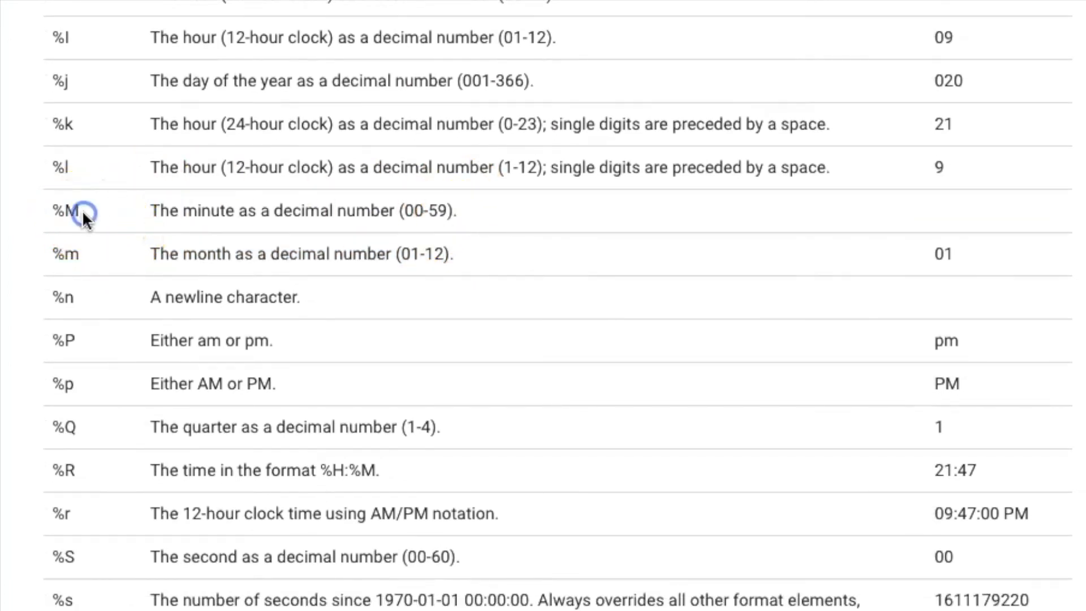
mouse_move(91, 216)
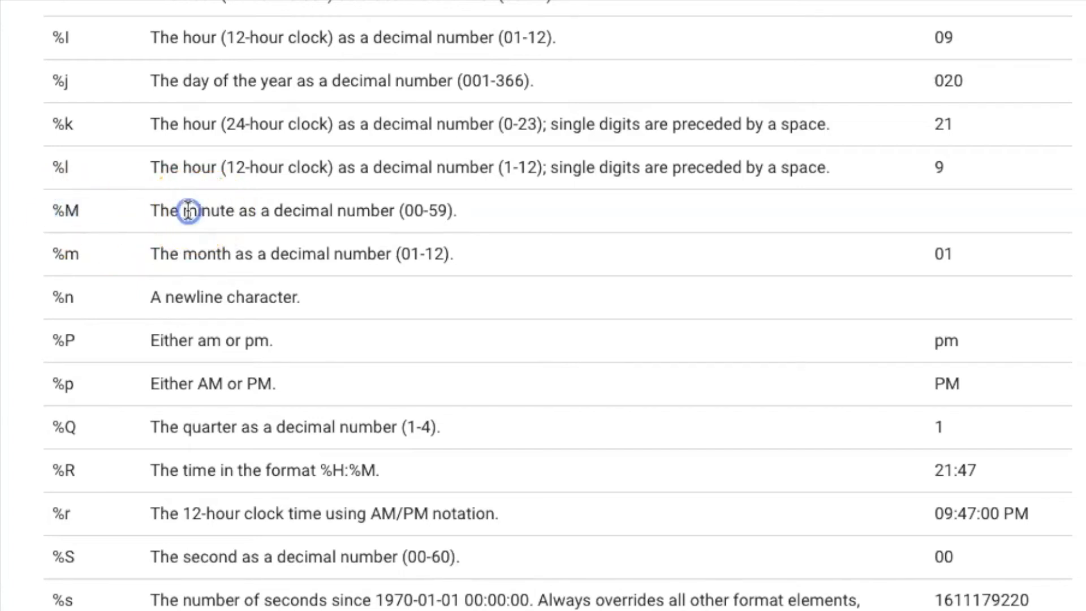
mouse_move(68, 254)
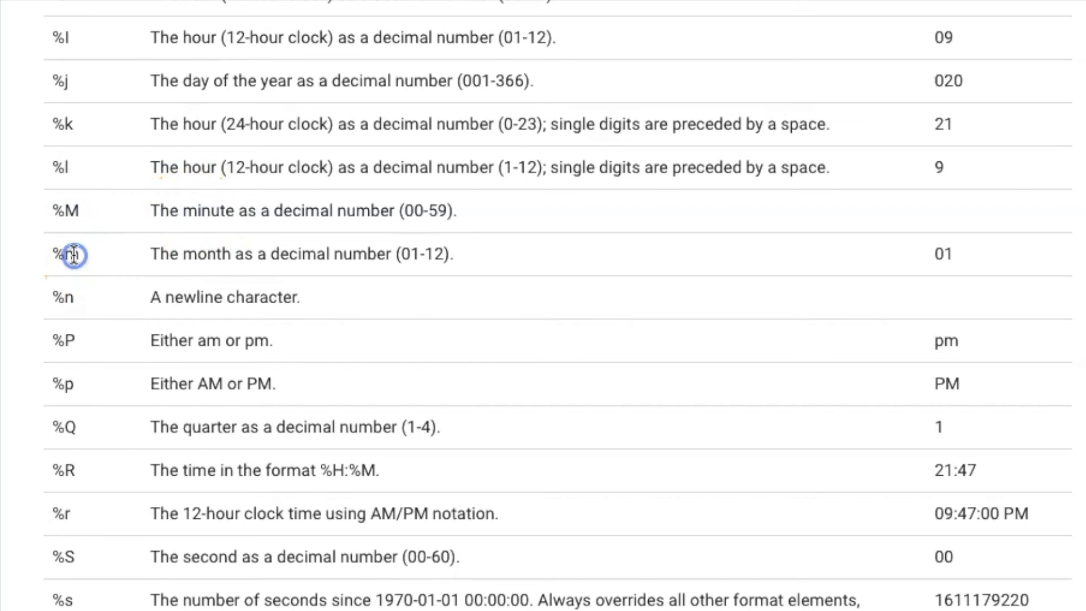
double_click(212, 254)
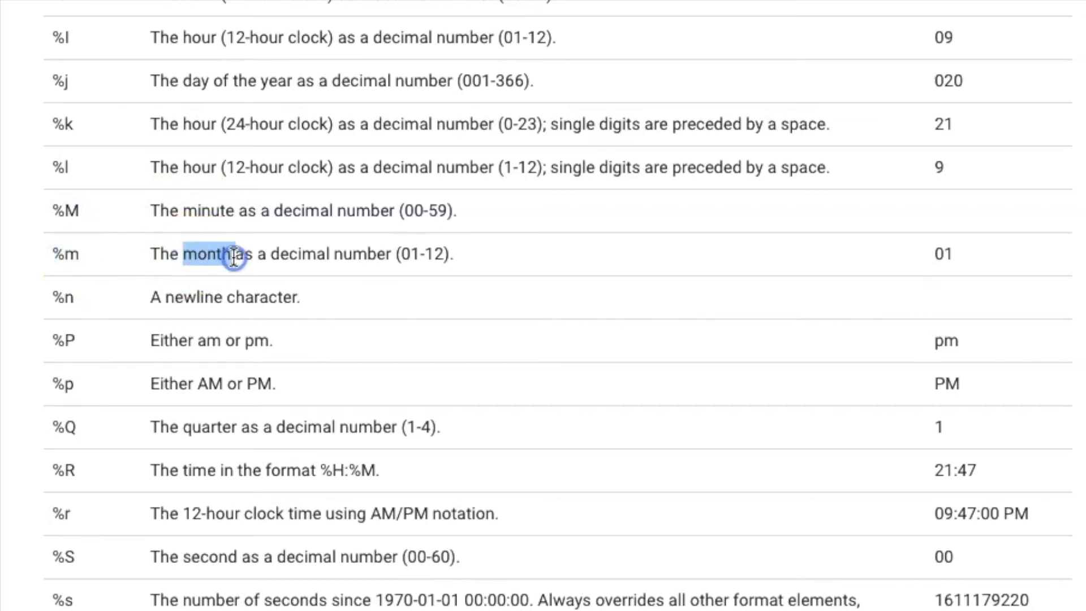
scroll(down, 3)
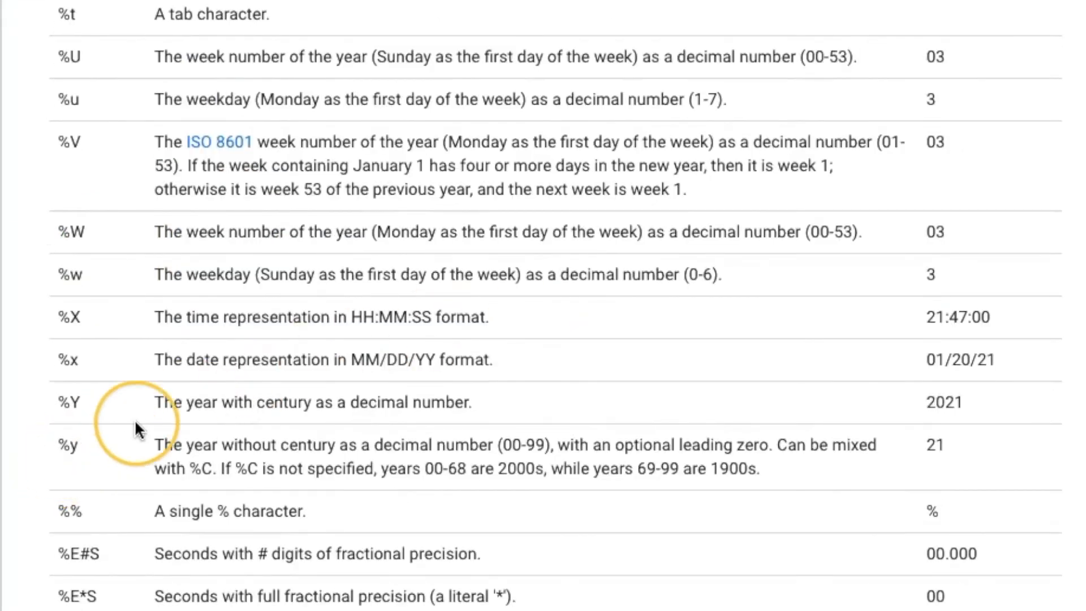
mouse_move(499, 441)
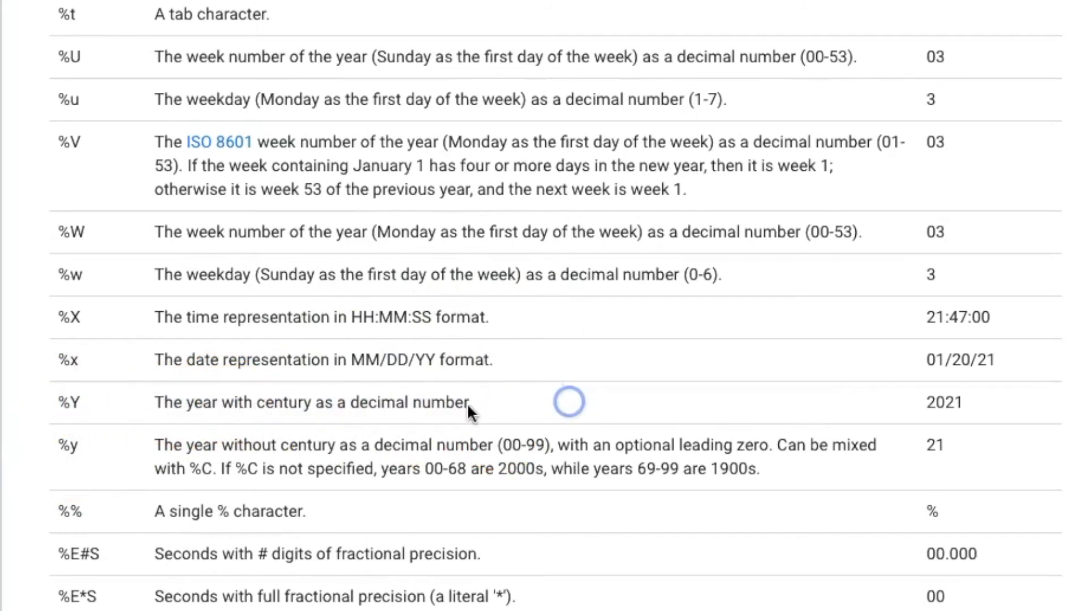
double_click(283, 403)
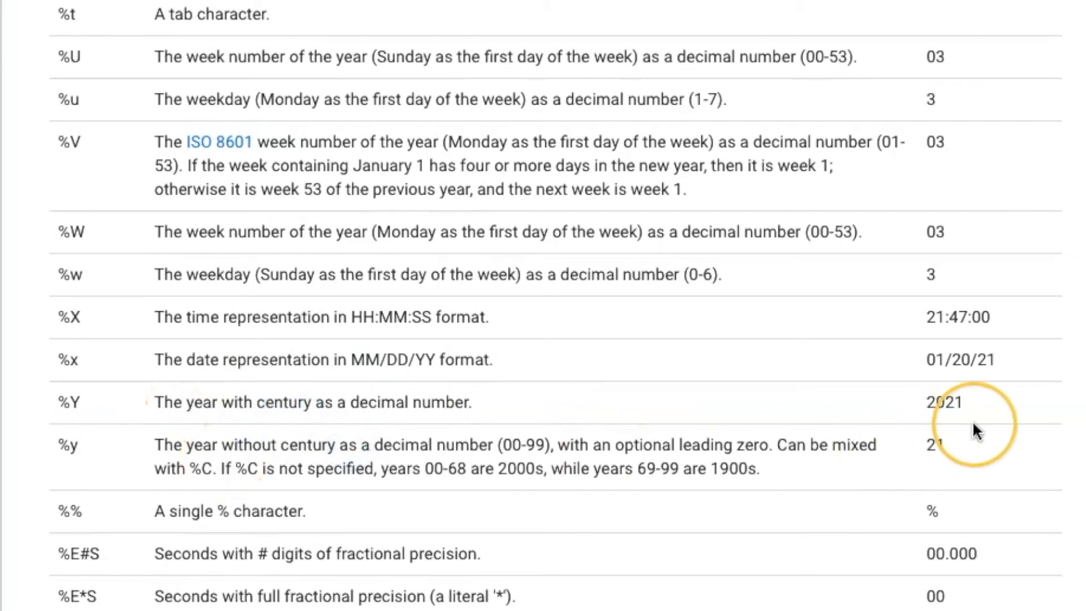
double_click(942, 402)
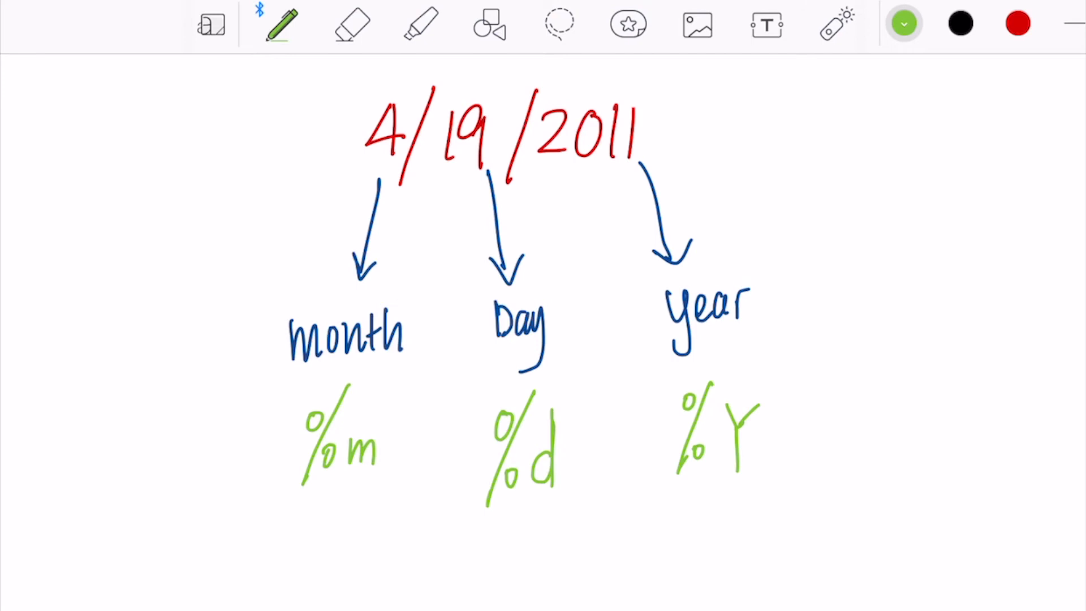
- Underline %m/%d/%Y, circle the slashes in black, and add 4-19-2011 boxed with %m-%d-%Y
drag(242, 537, 790, 516)
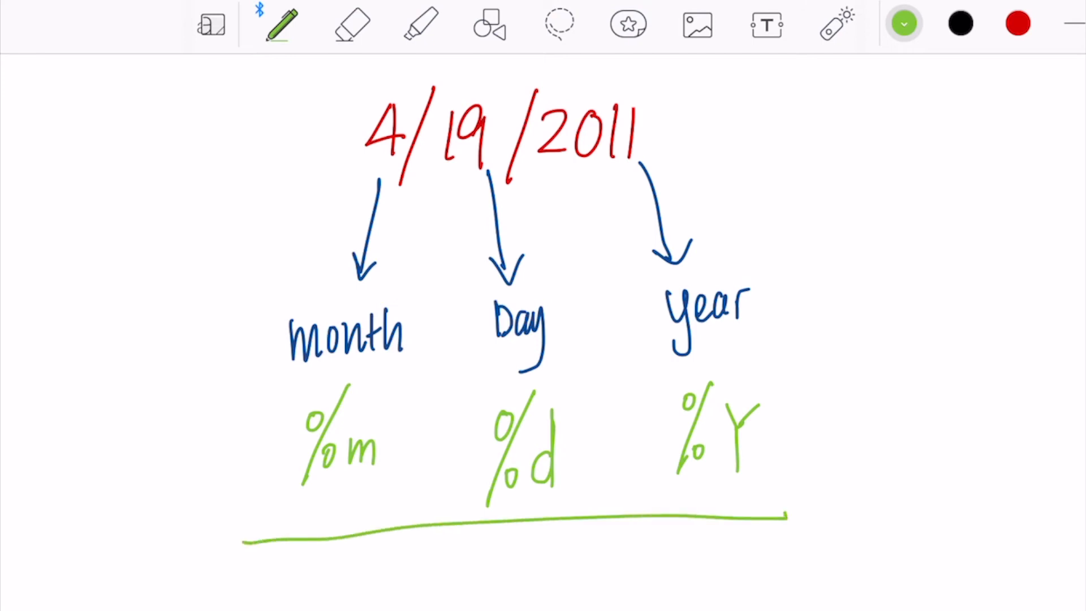
click(960, 23)
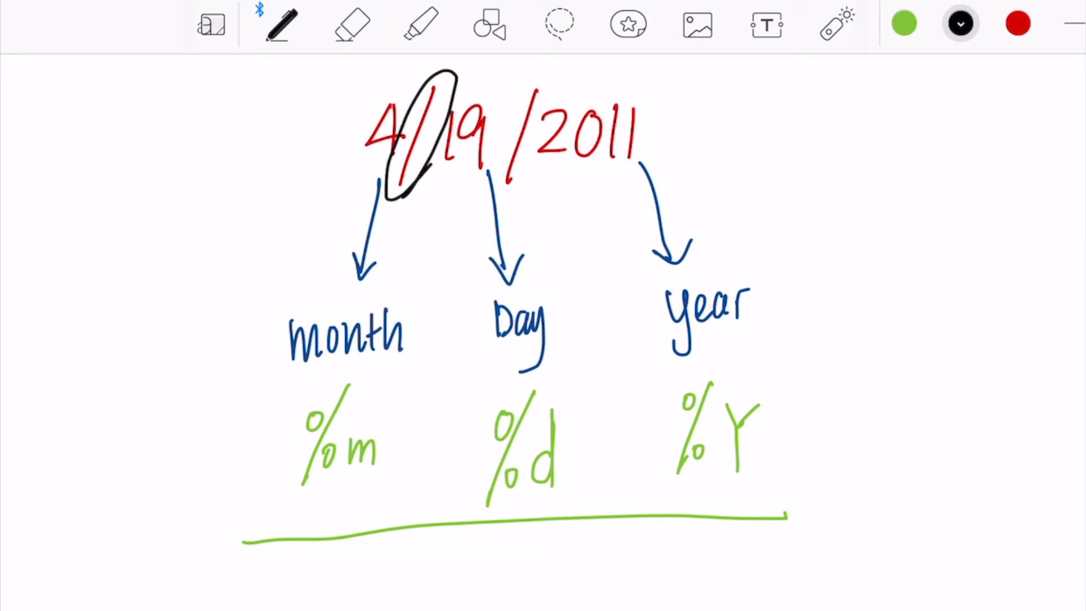
drag(423, 188, 444, 478)
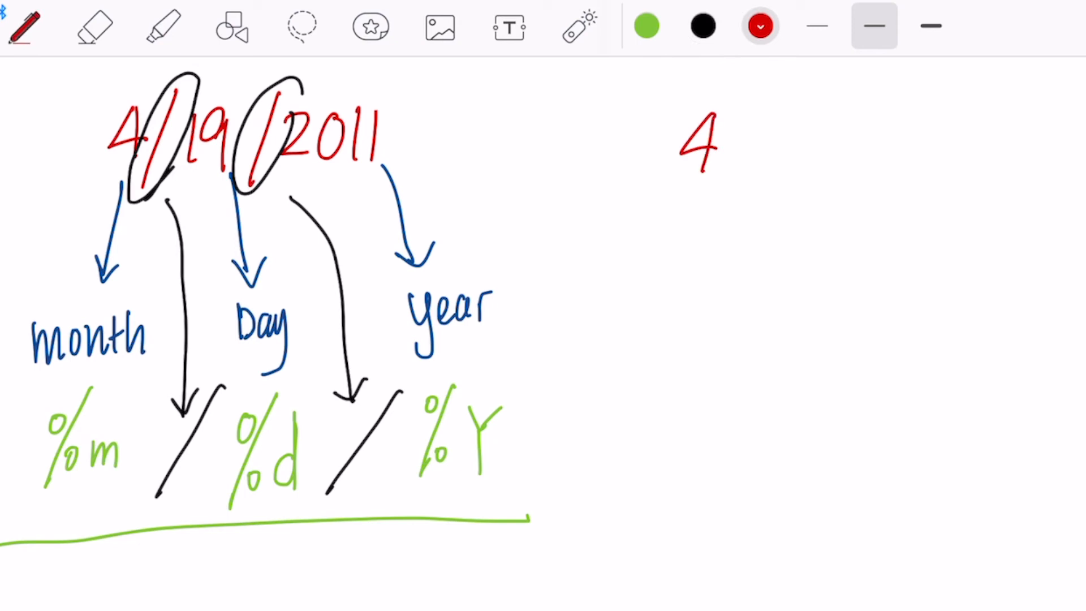
drag(728, 138, 894, 139)
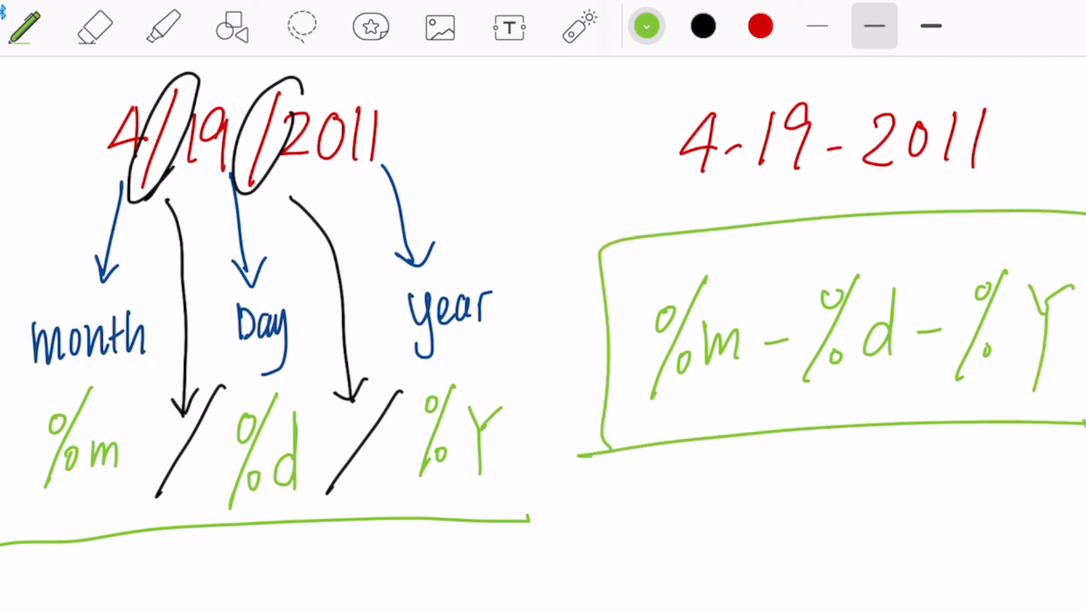
click(776, 362)
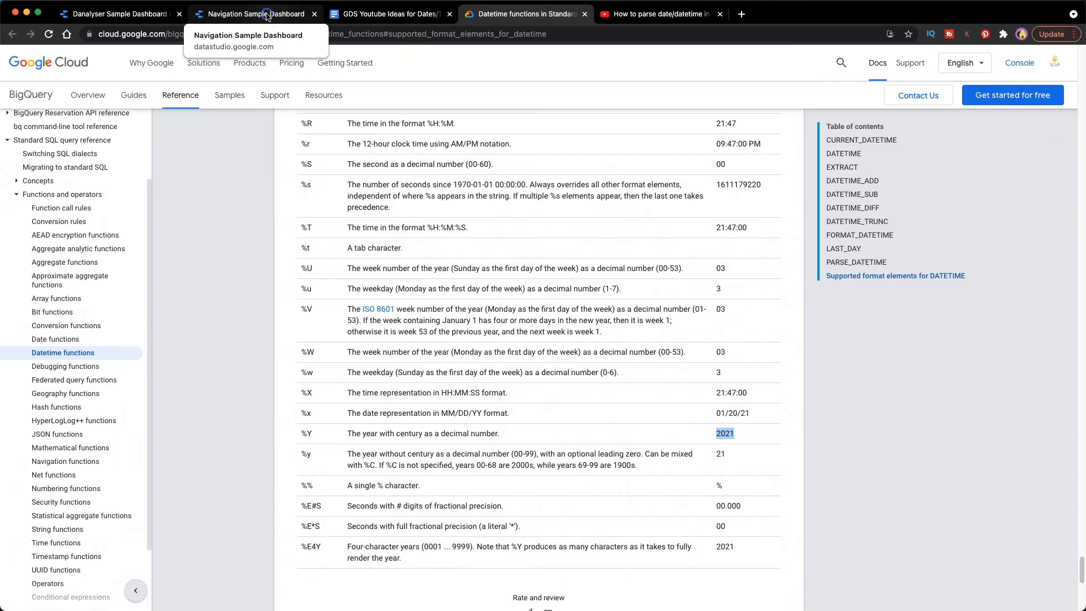
- Switch back to the Danalyser Sample Dashboard report tab showing the Parse Date table
click(113, 14)
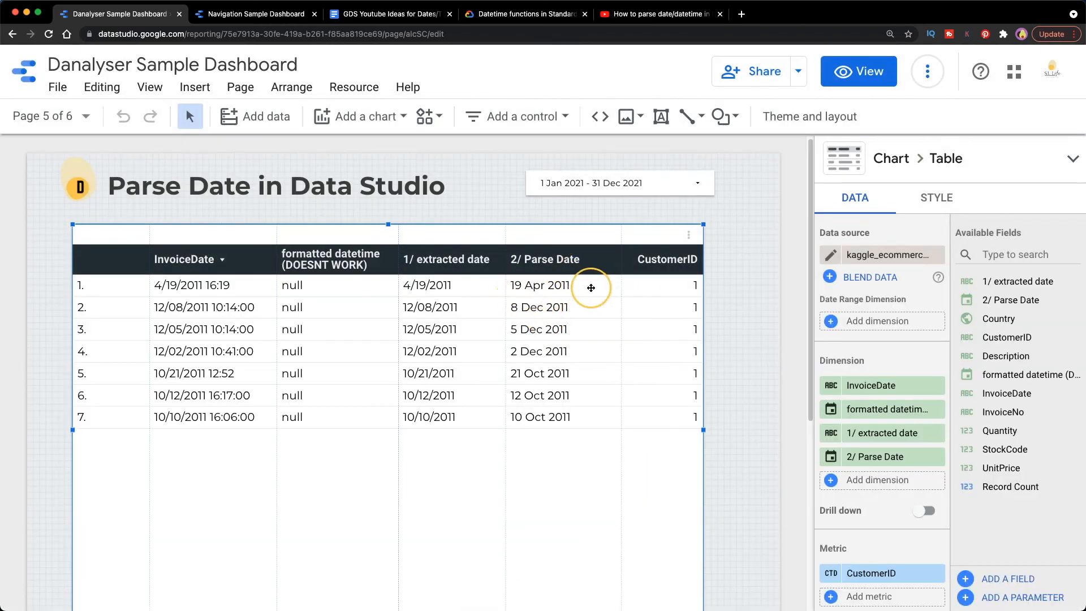
mouse_move(611, 440)
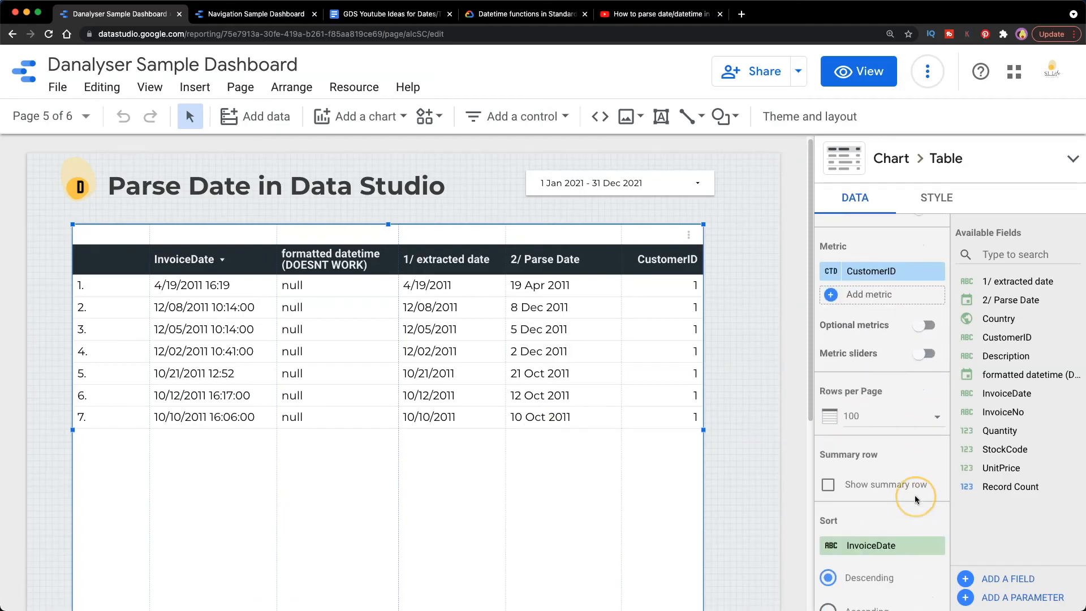
- Scroll the Data panel down to the Sort section's InvoiceDate field
scroll(down, 3)
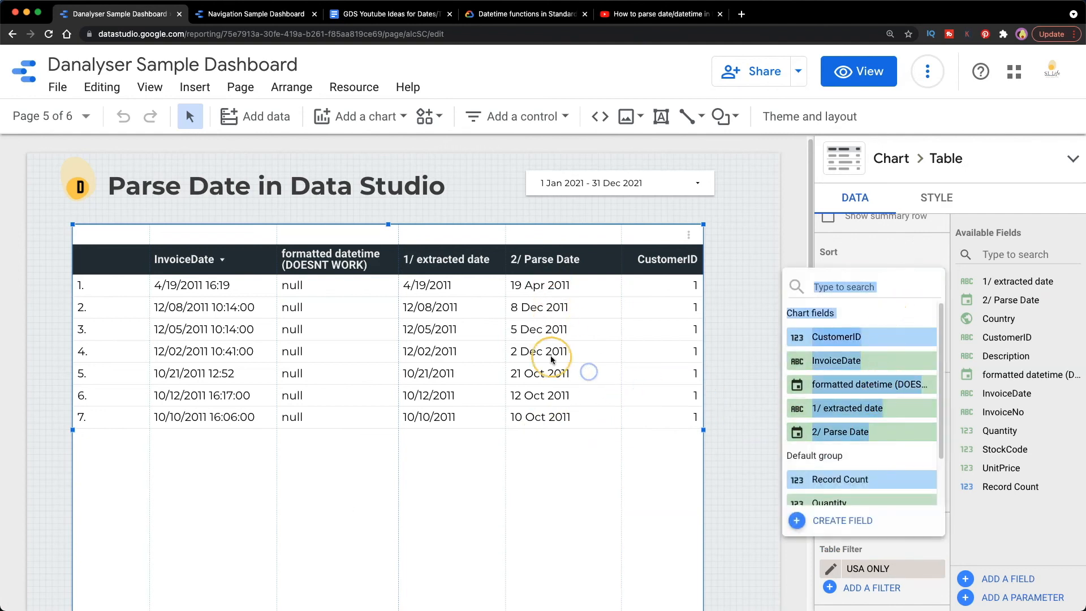
mouse_move(540, 411)
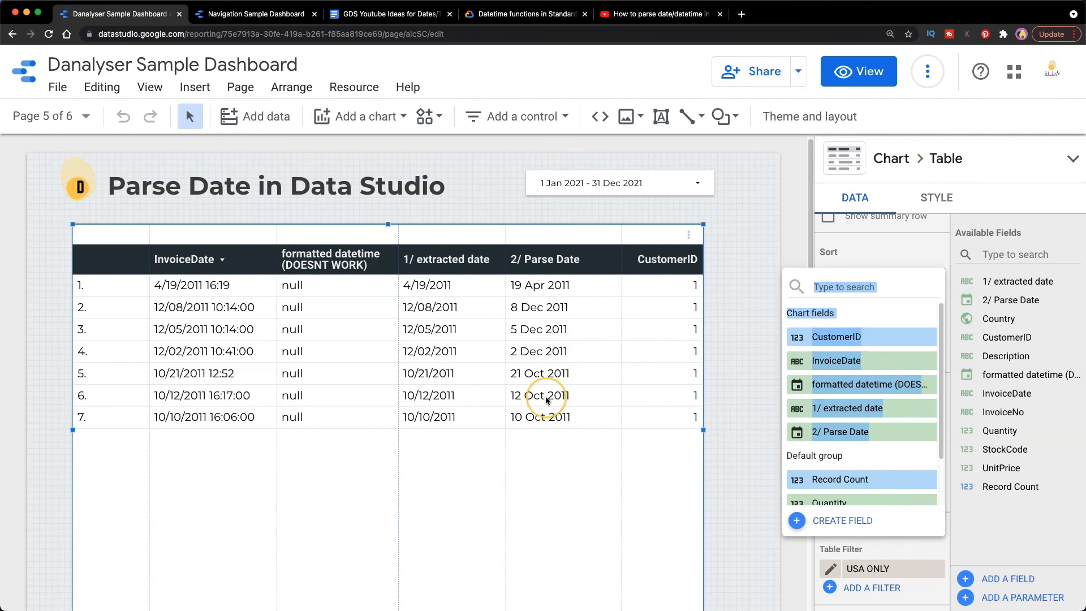
mouse_move(541, 289)
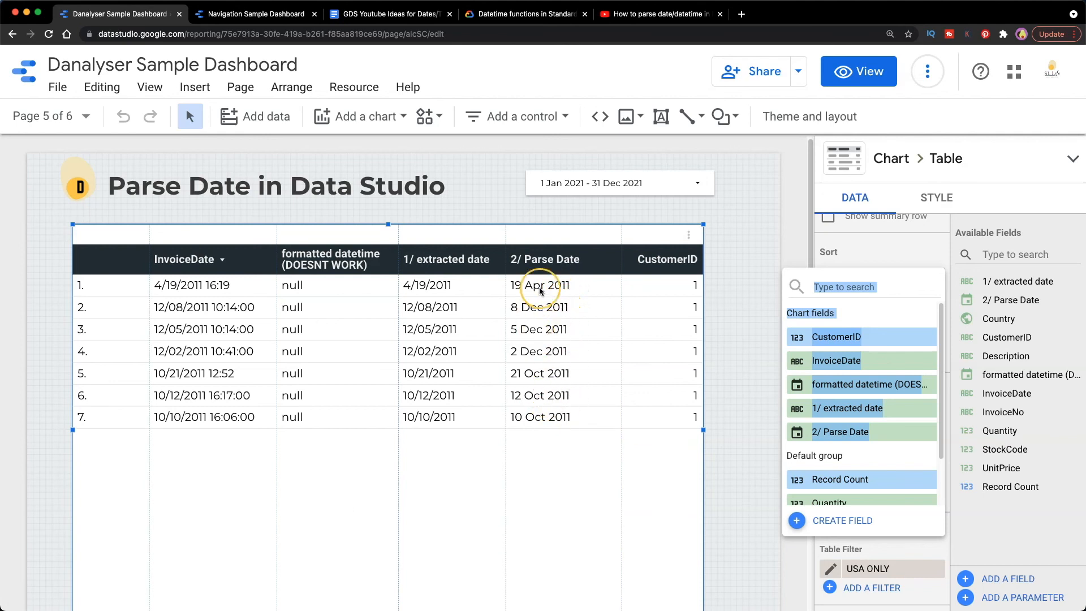
mouse_move(220, 239)
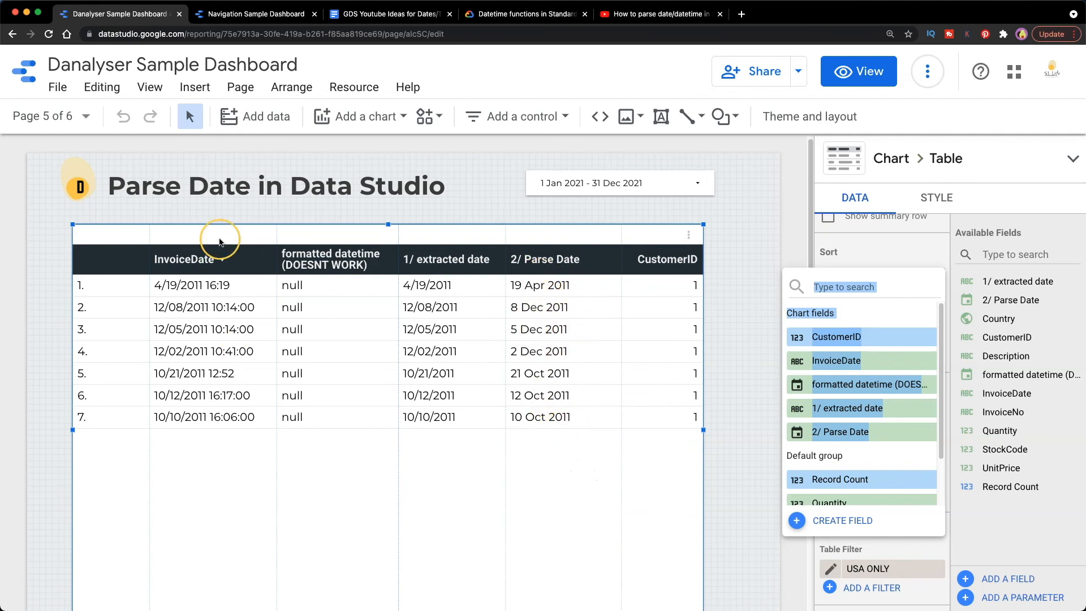
mouse_move(234, 464)
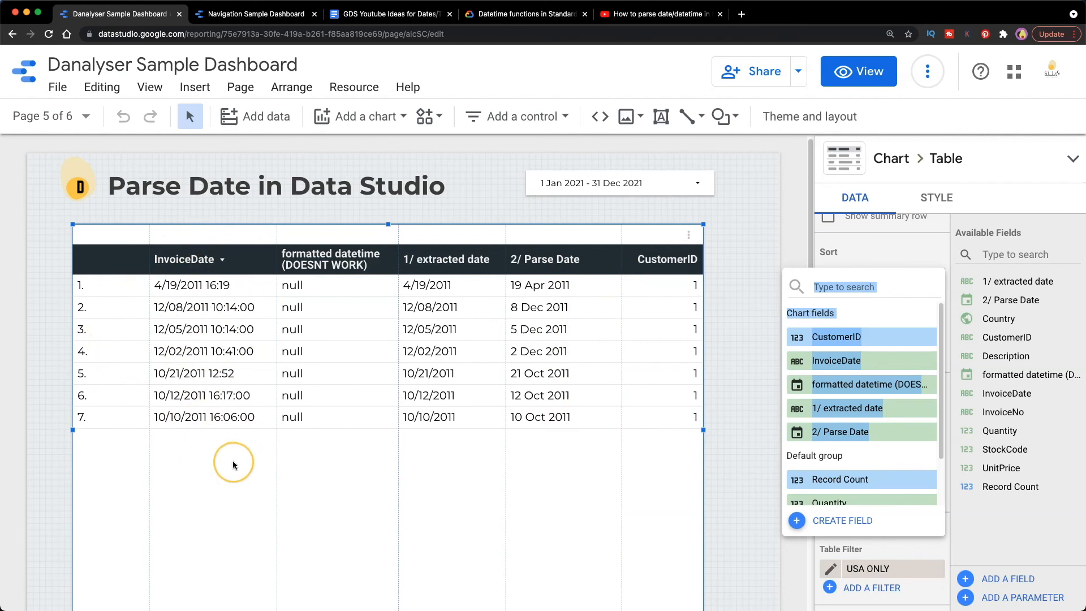
mouse_move(864, 361)
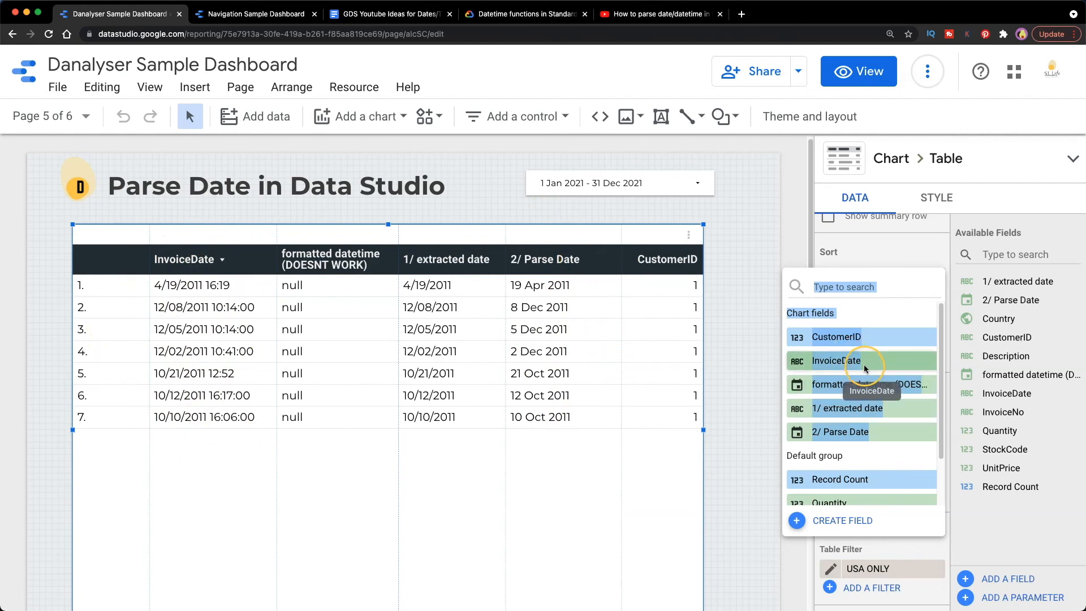
mouse_move(880, 419)
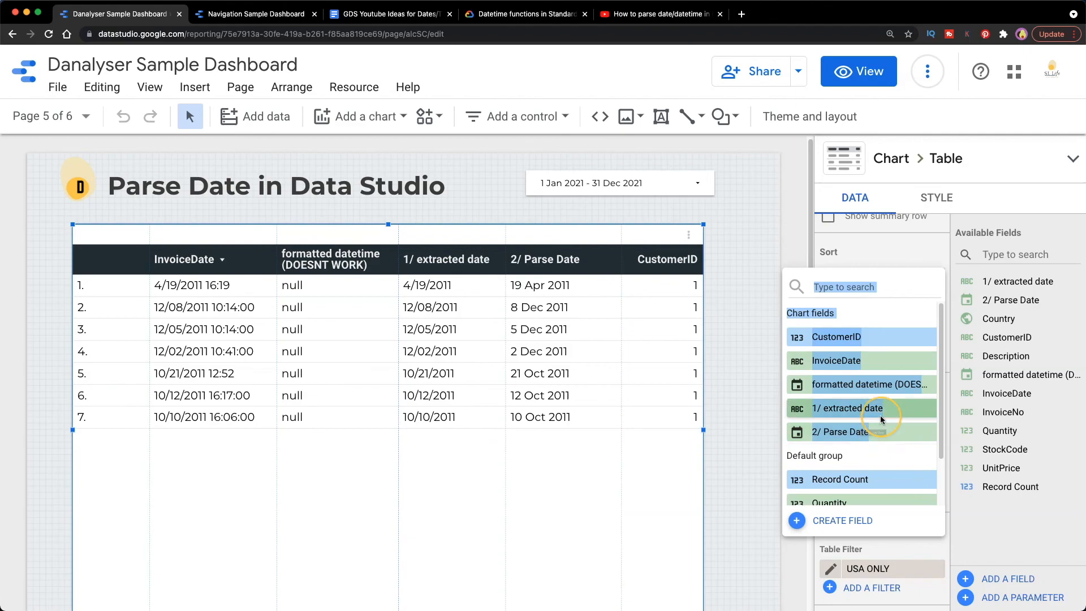